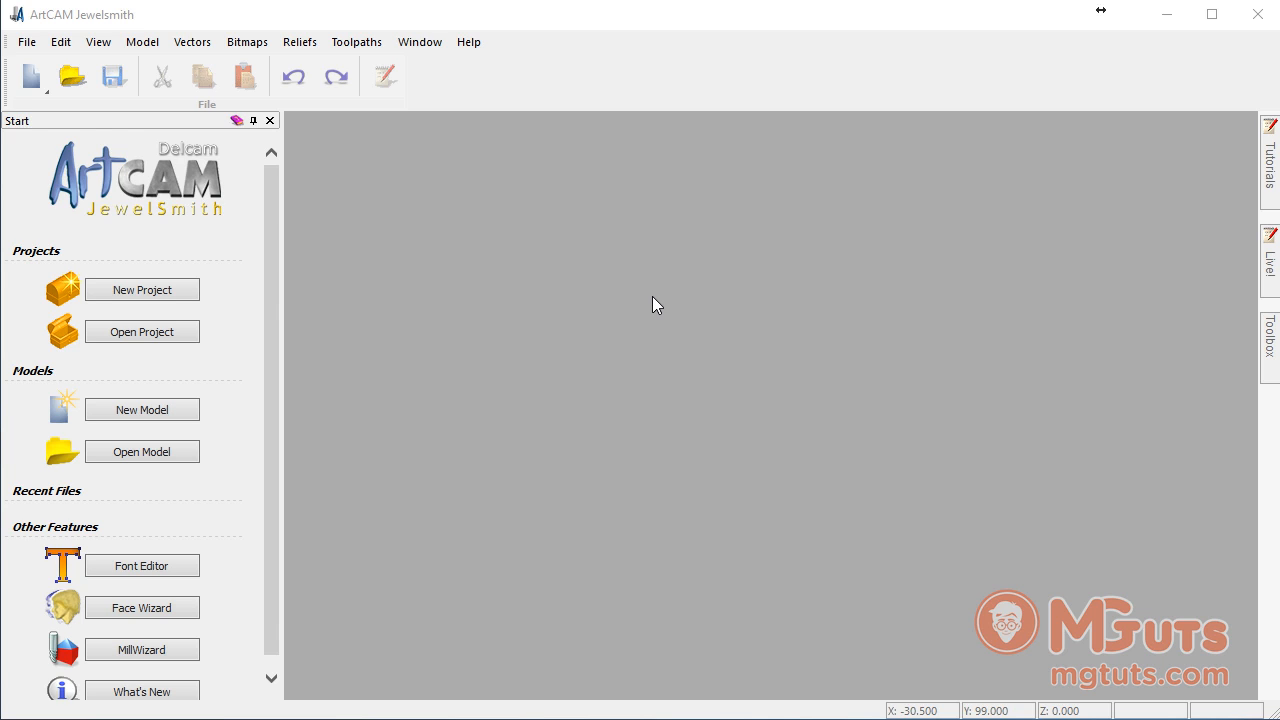
- Start a new model and accept the default 100 × 100 mm size
{"action": "left_click", "coordinate": [142, 408]}
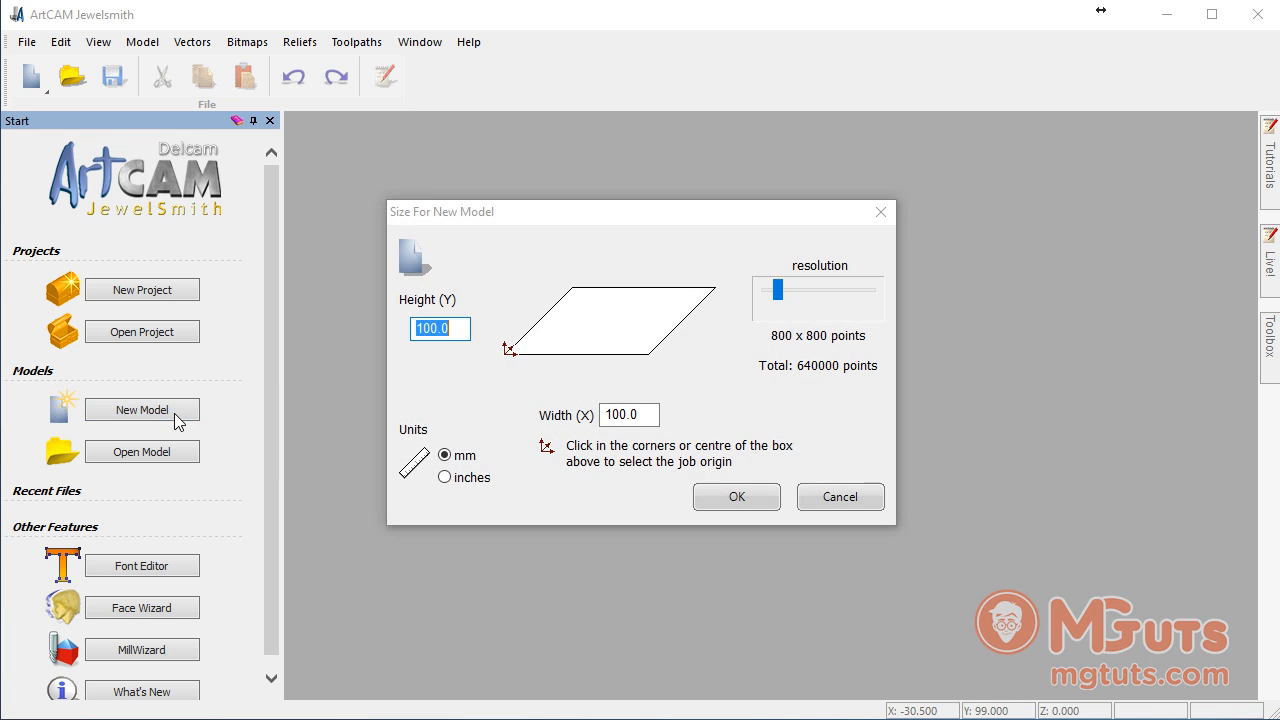
{"action": "mouse_move", "coordinate": [686, 300]}
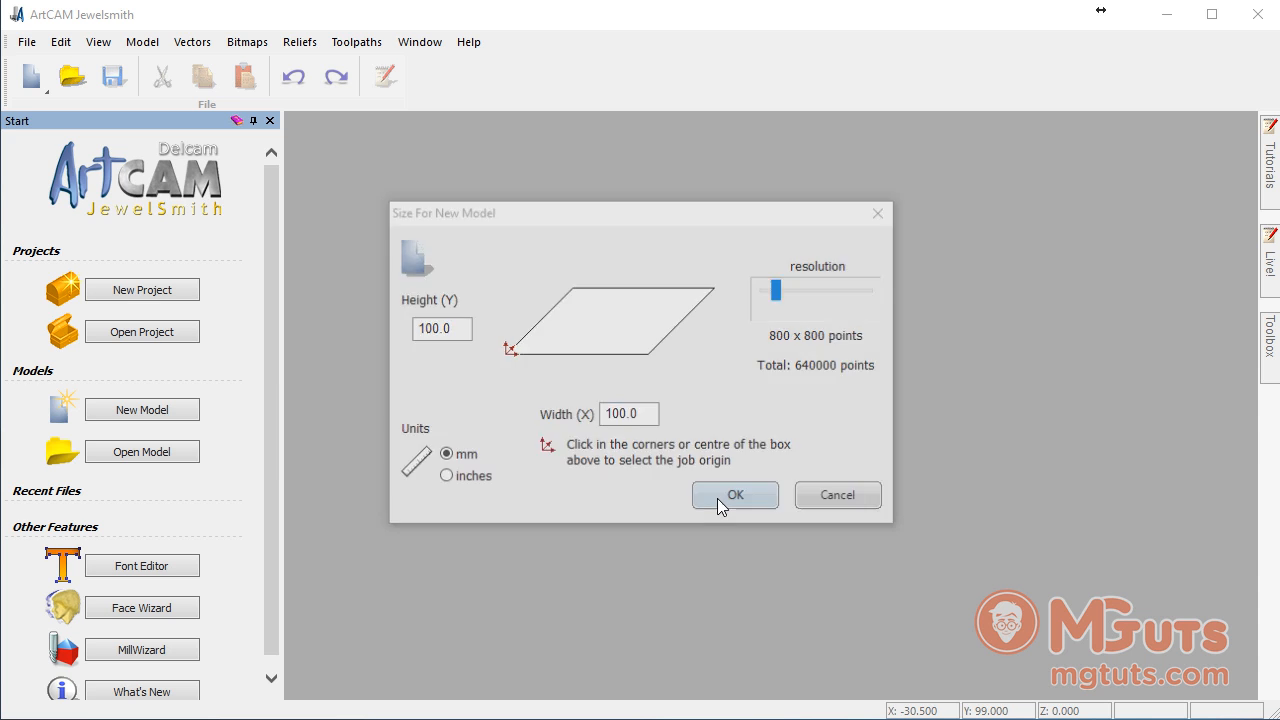
{"action": "left_click", "coordinate": [736, 496]}
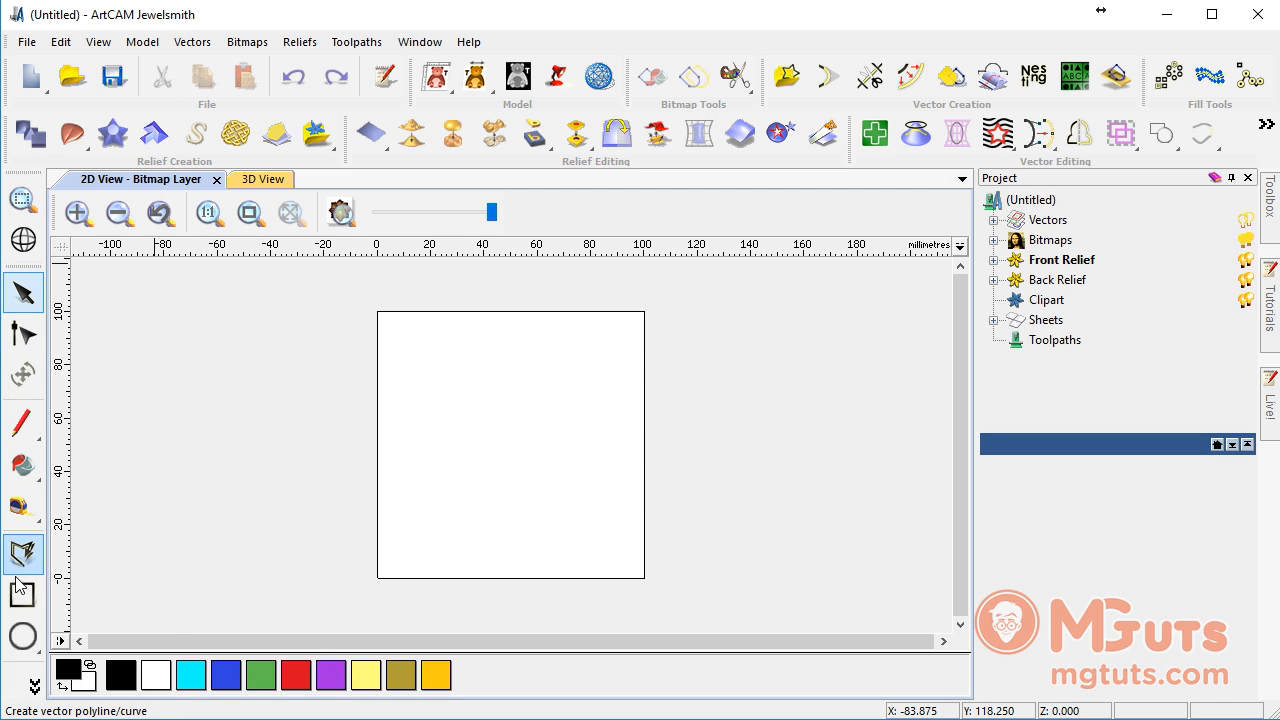
- Activate the Create Rectangle tool and expand its Rectangle Creation settings fully
{"action": "left_click", "coordinate": [22, 592]}
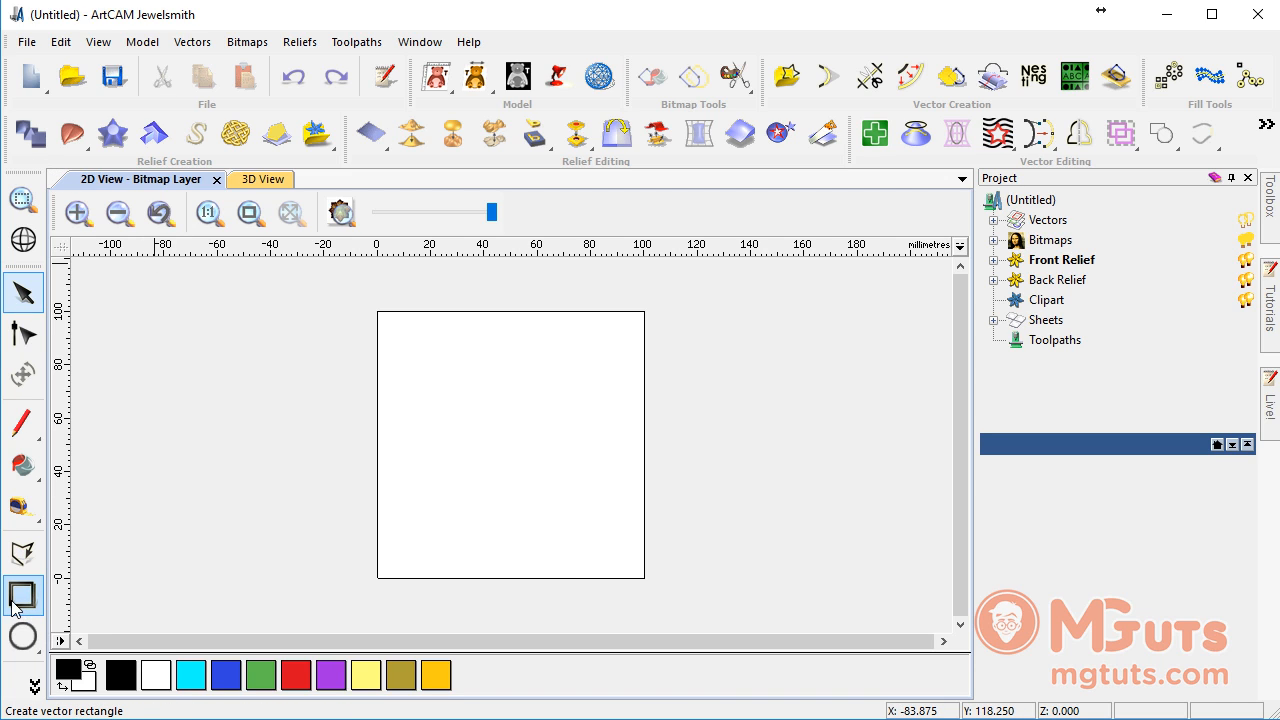
{"action": "mouse_move", "coordinate": [22, 596]}
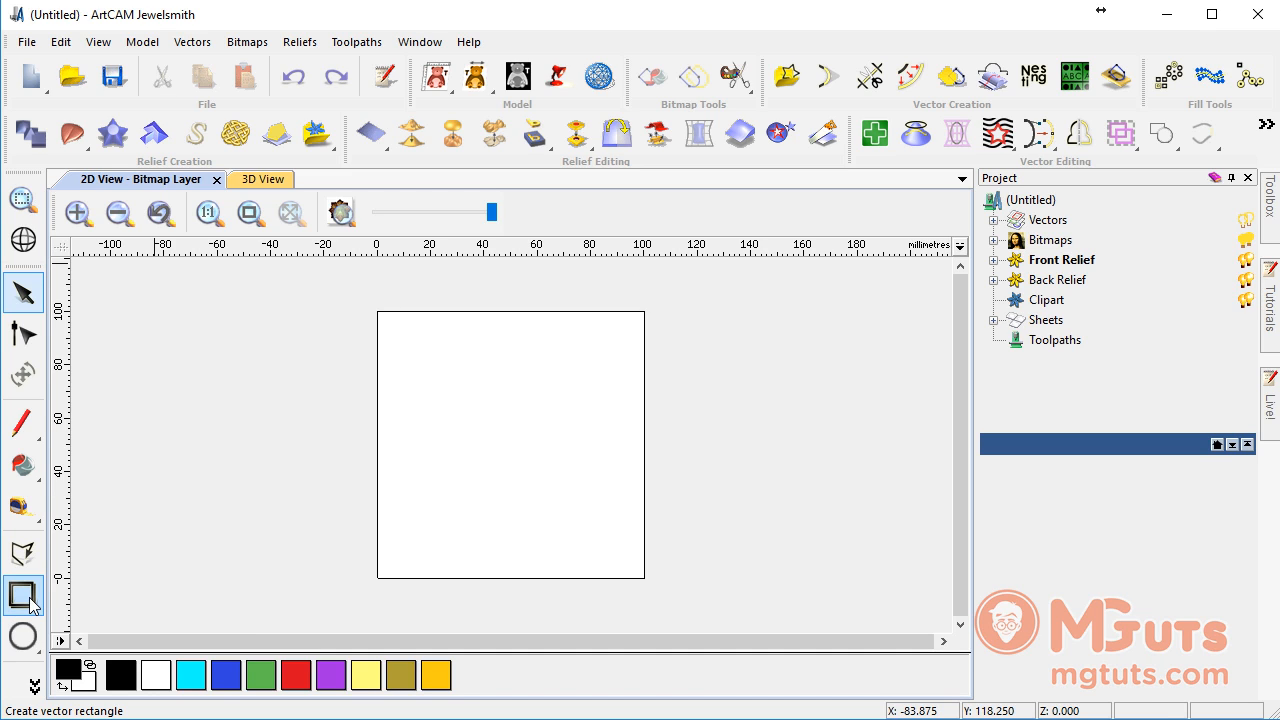
{"action": "mouse_move", "coordinate": [22, 596]}
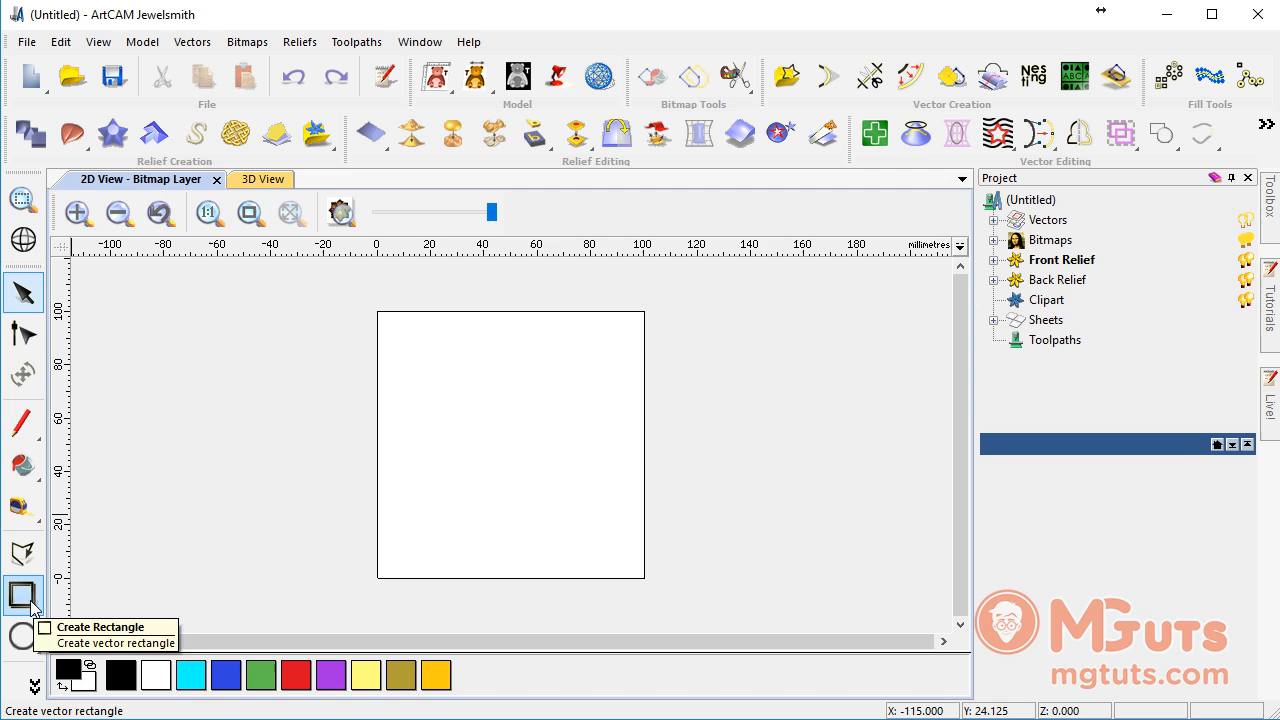
{"action": "left_click", "coordinate": [24, 596]}
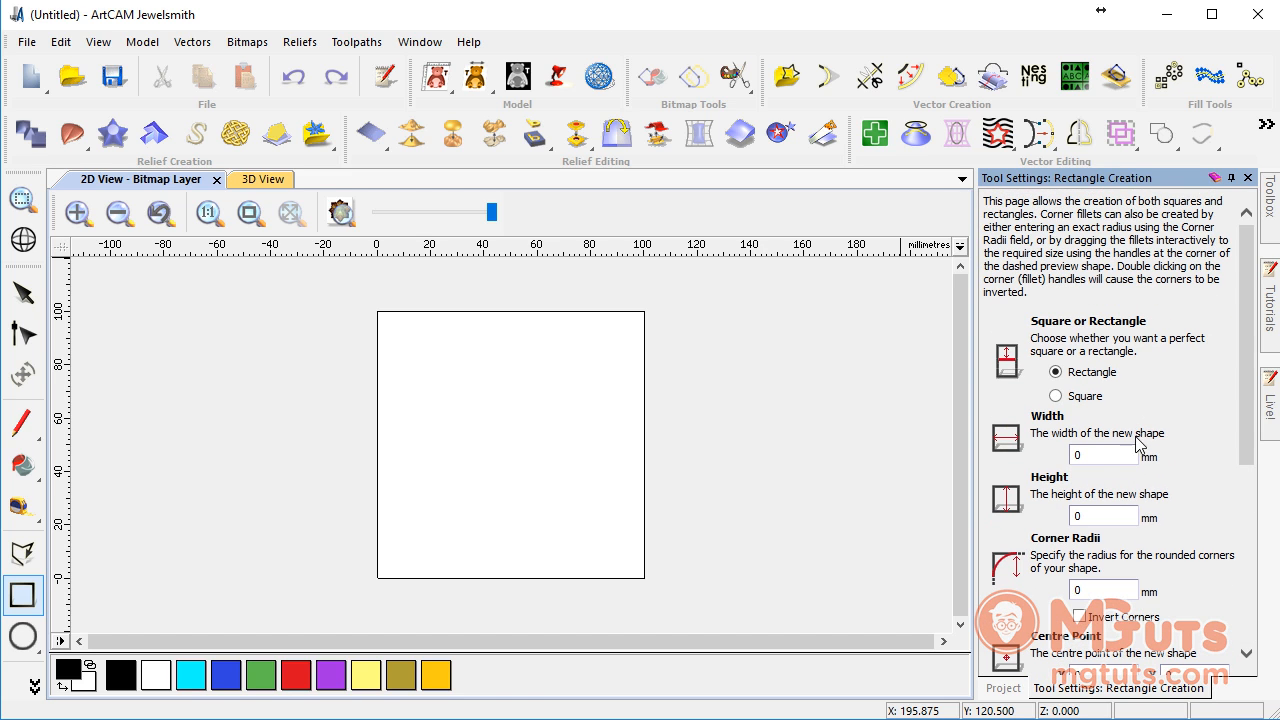
{"action": "mouse_move", "coordinate": [1232, 348]}
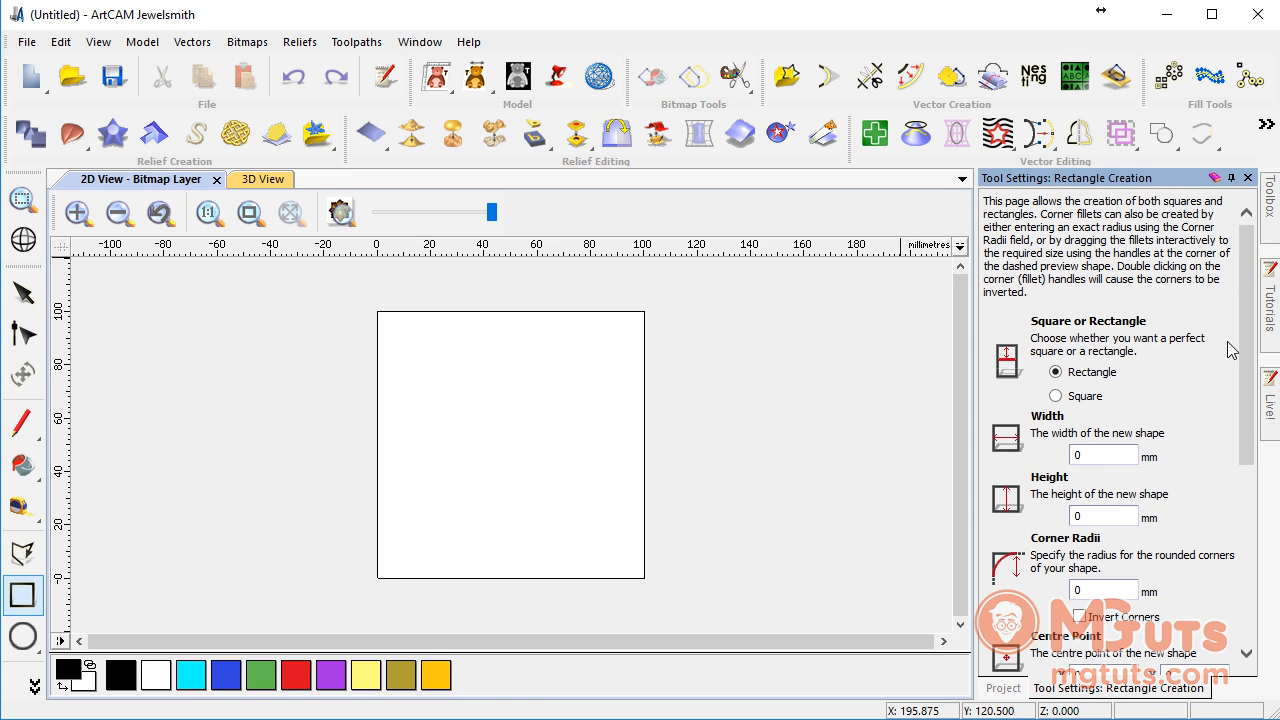
{"action": "mouse_move", "coordinate": [1200, 352]}
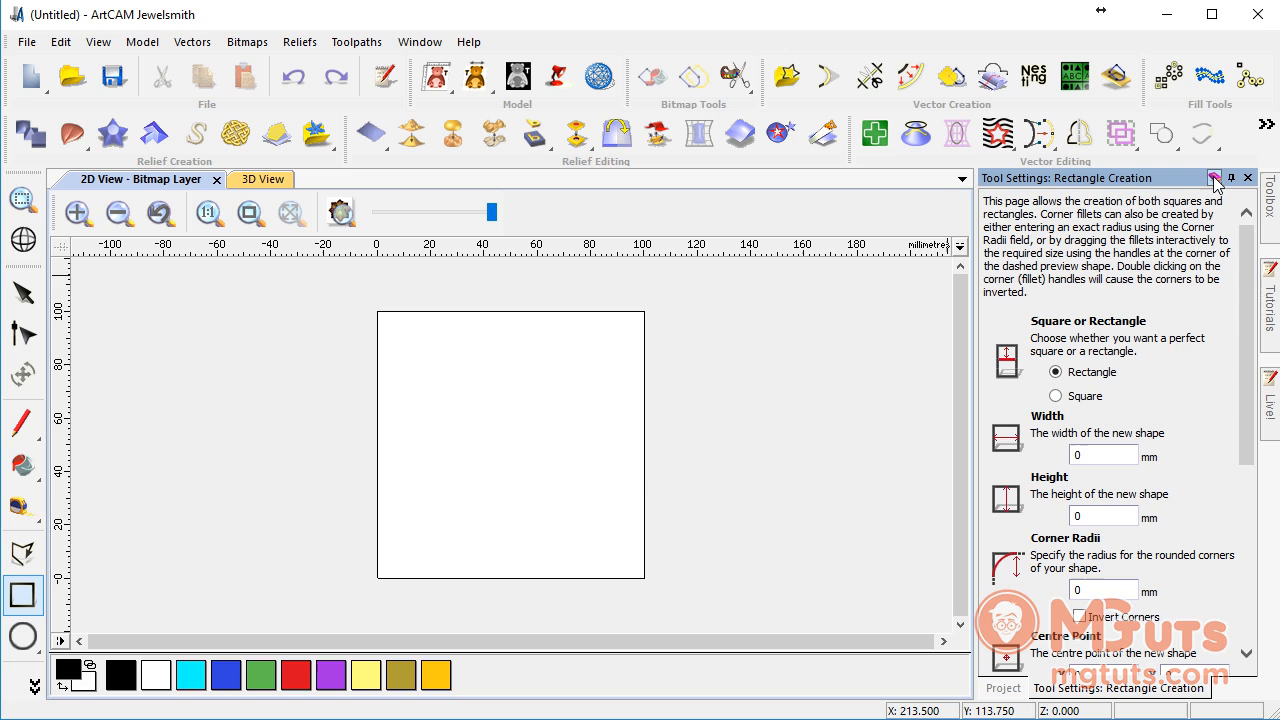
{"action": "left_click", "coordinate": [1232, 178]}
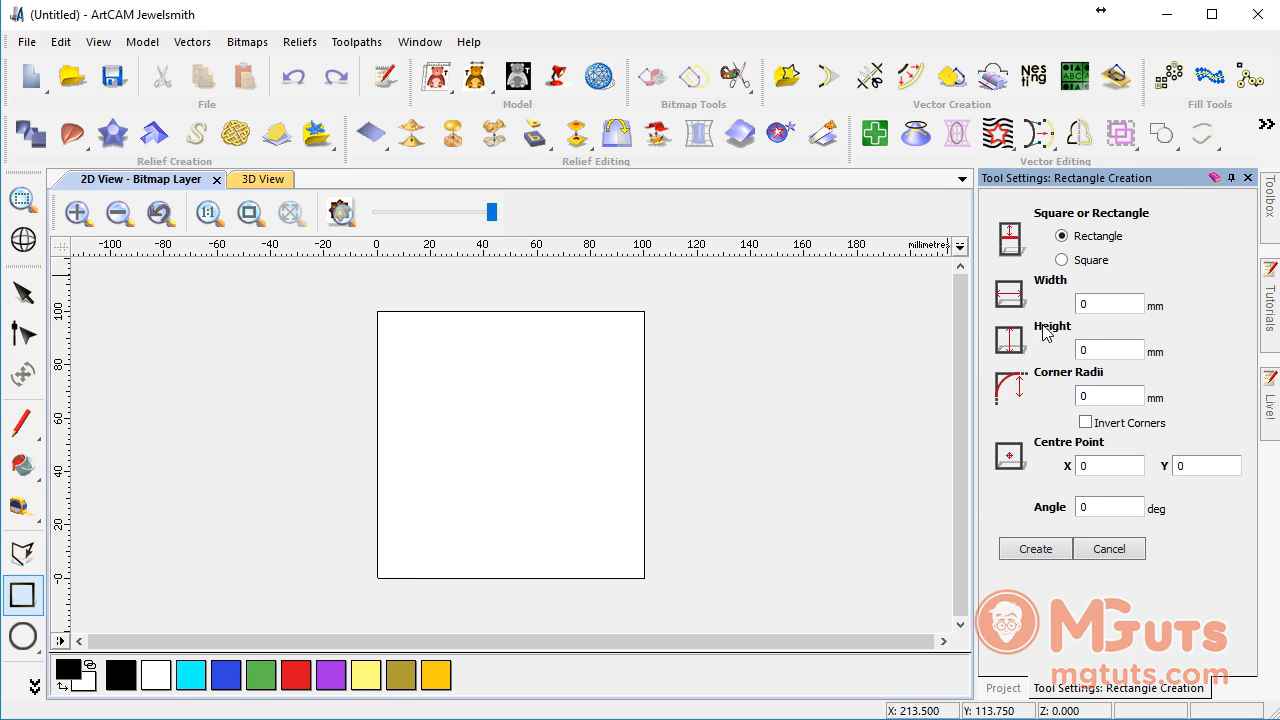
{"action": "mouse_move", "coordinate": [22, 596]}
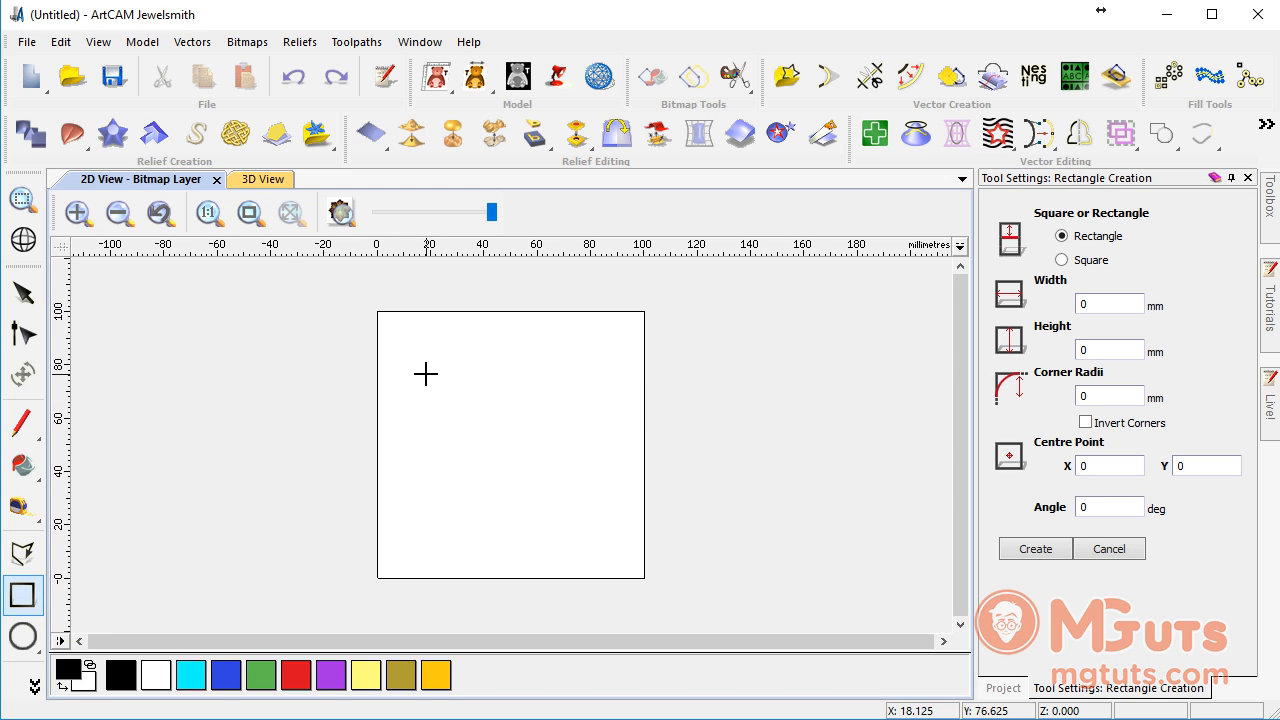
- Drag a preview rectangle in the 2D view and give it a 65 mm width and 40 mm height
{"action": "left_click_drag", "start_coordinate": [428, 374], "coordinate": [580, 468]}
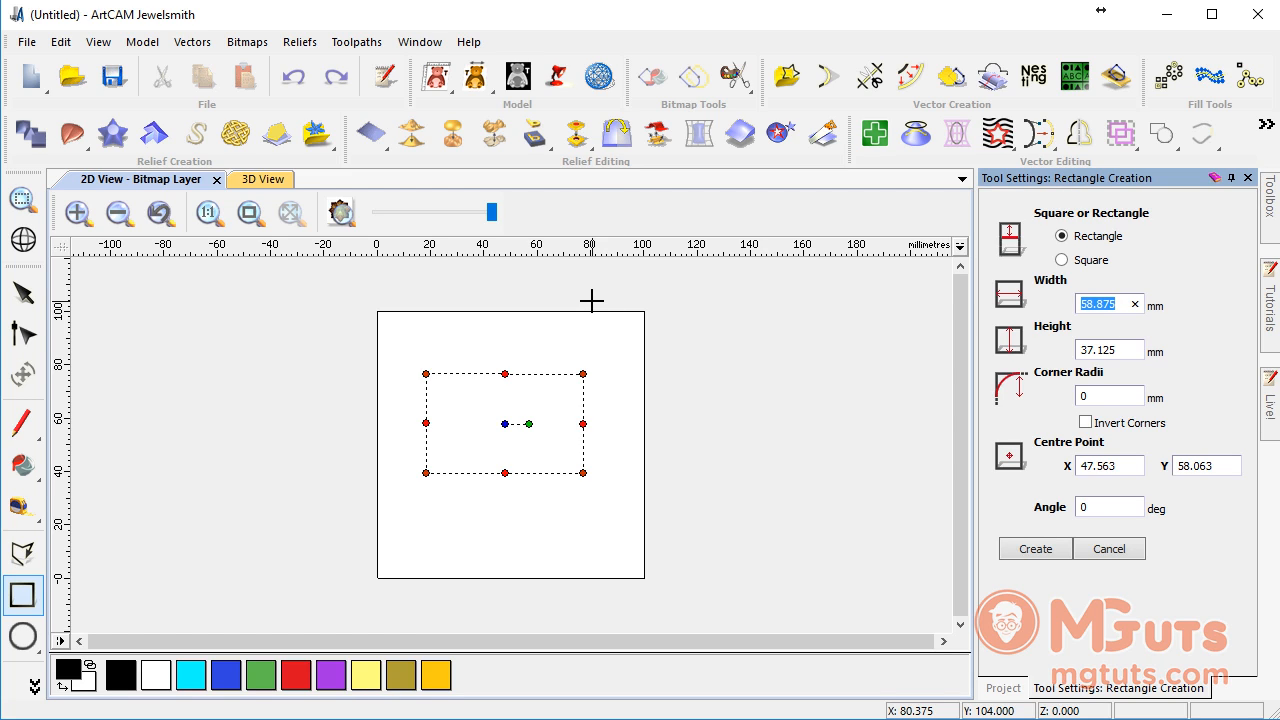
{"action": "type", "text": "65"}
{"action": "left_click", "coordinate": [1110, 350]}
{"action": "type", "text": "40"}
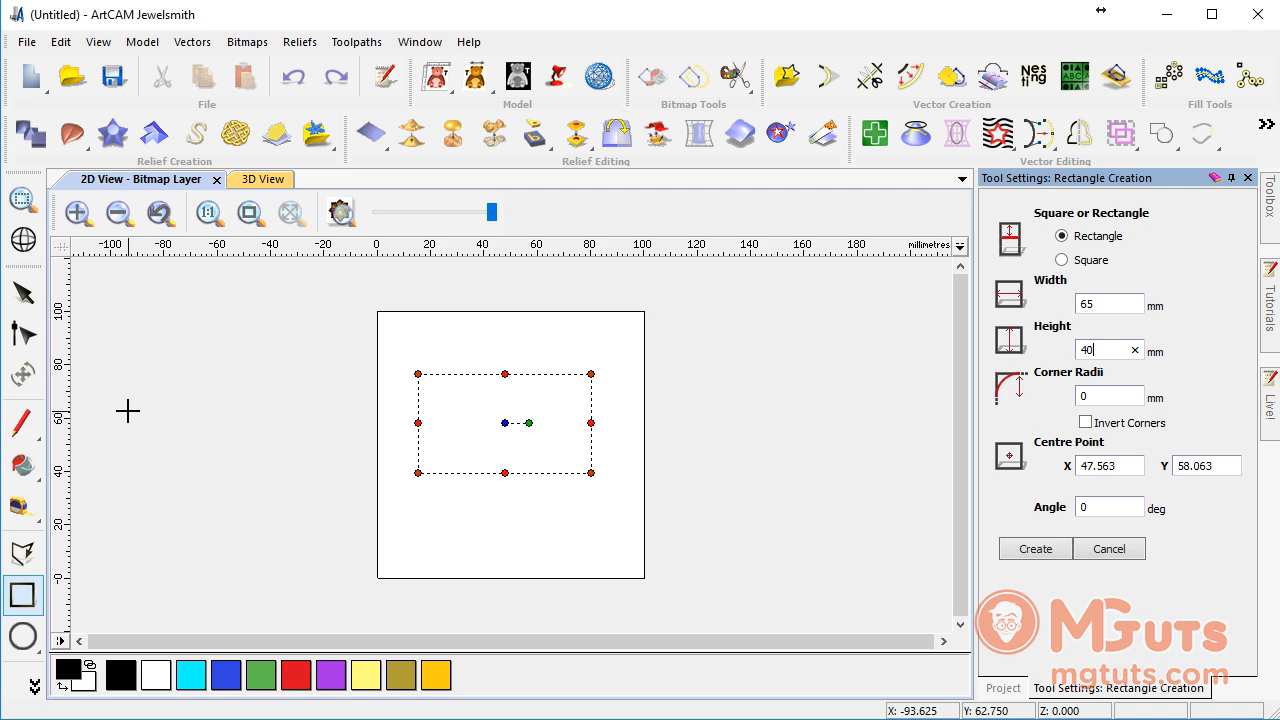
{"action": "left_click", "coordinate": [1108, 396]}
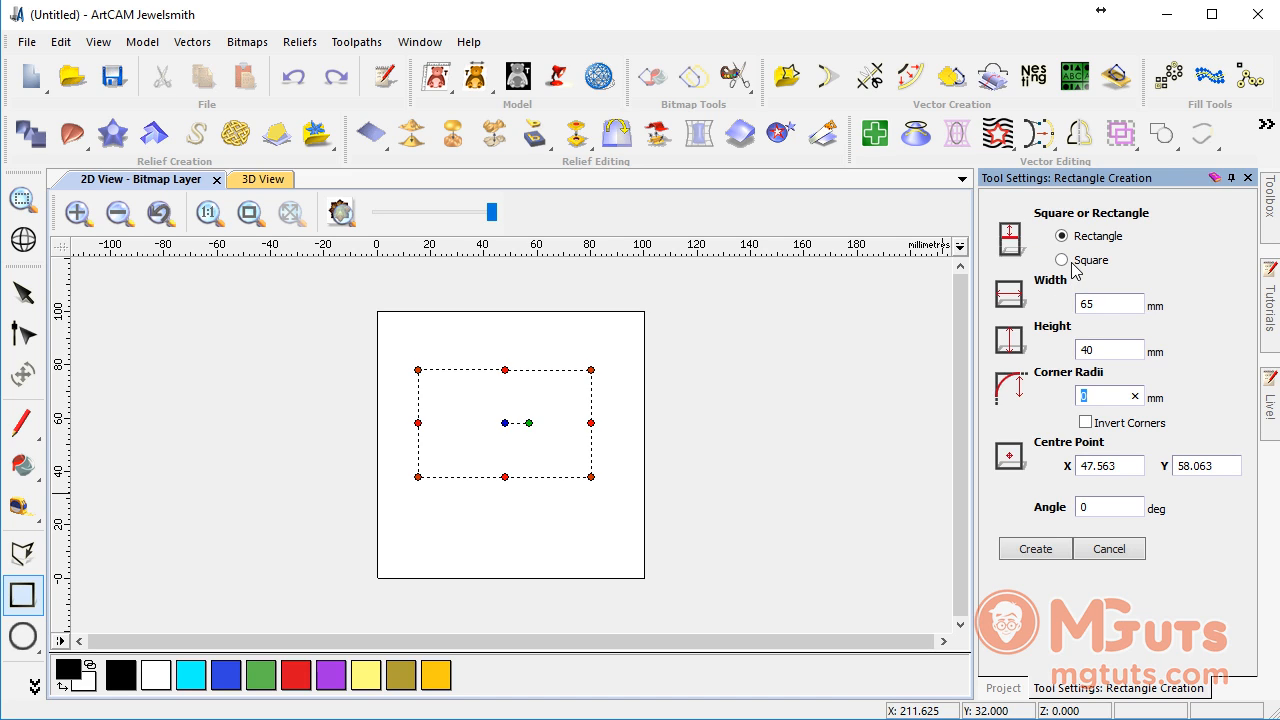
{"action": "mouse_move", "coordinate": [1098, 278]}
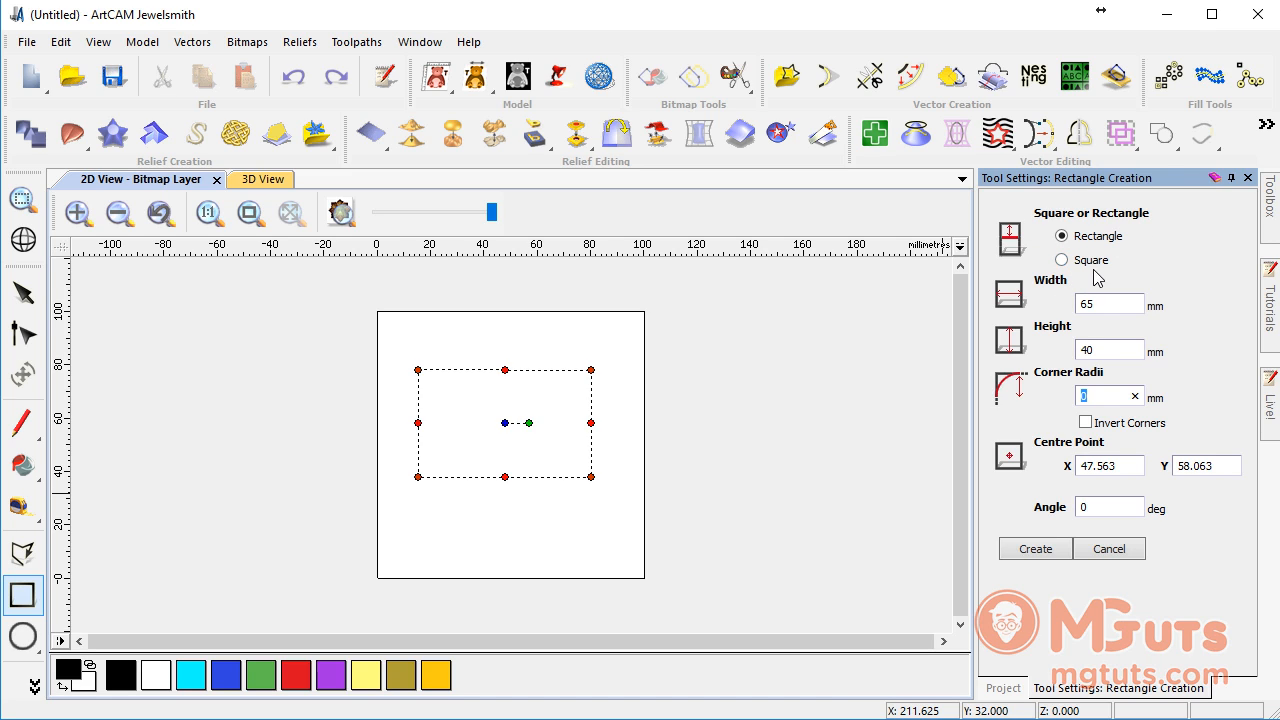
- Make the shape a 40 mm square and set its corner radius to 10 mm (after trying 15)
{"action": "left_click", "coordinate": [1060, 260]}
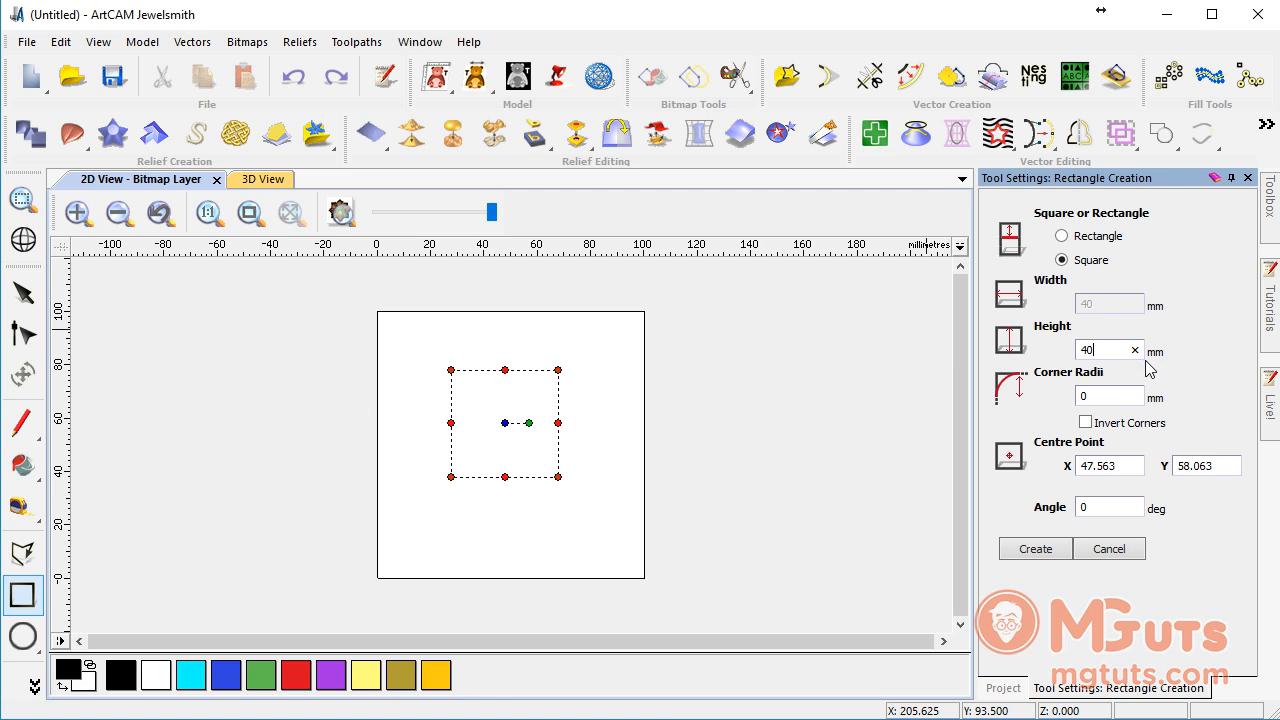
{"action": "mouse_move", "coordinate": [1052, 384]}
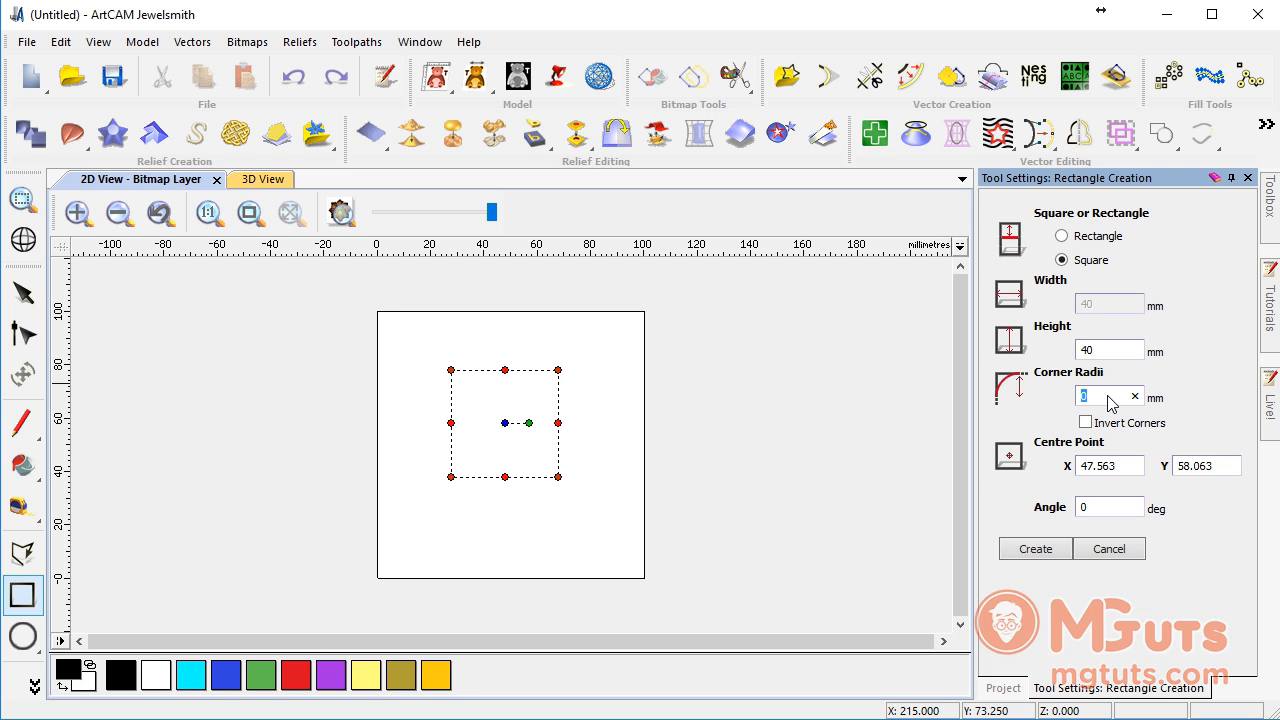
{"action": "type", "text": "15"}
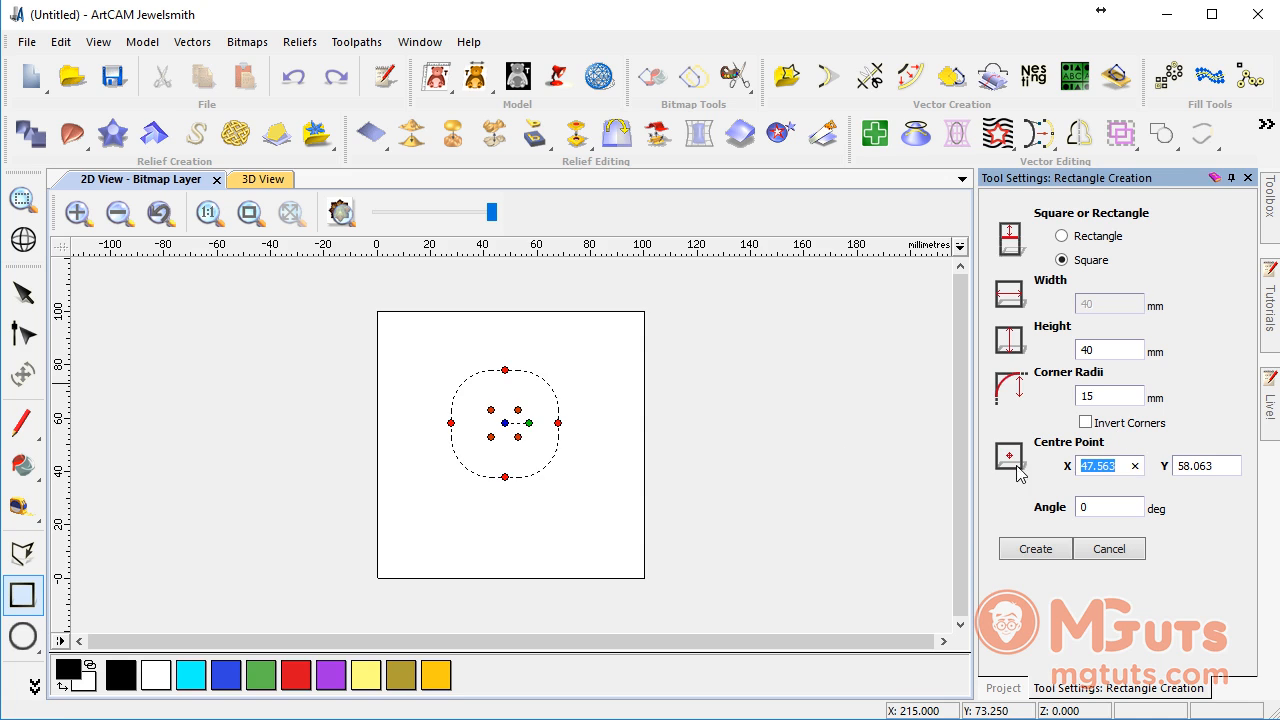
{"action": "left_click", "coordinate": [78, 212]}
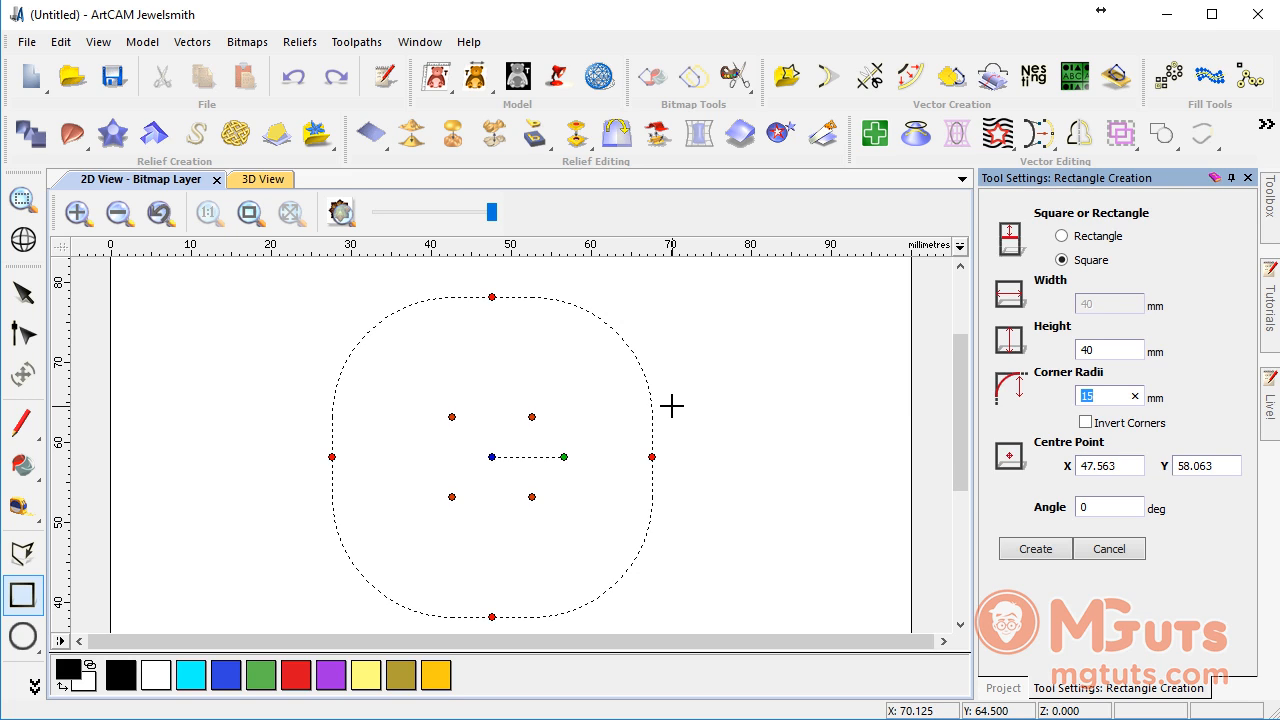
{"action": "type", "text": "10"}
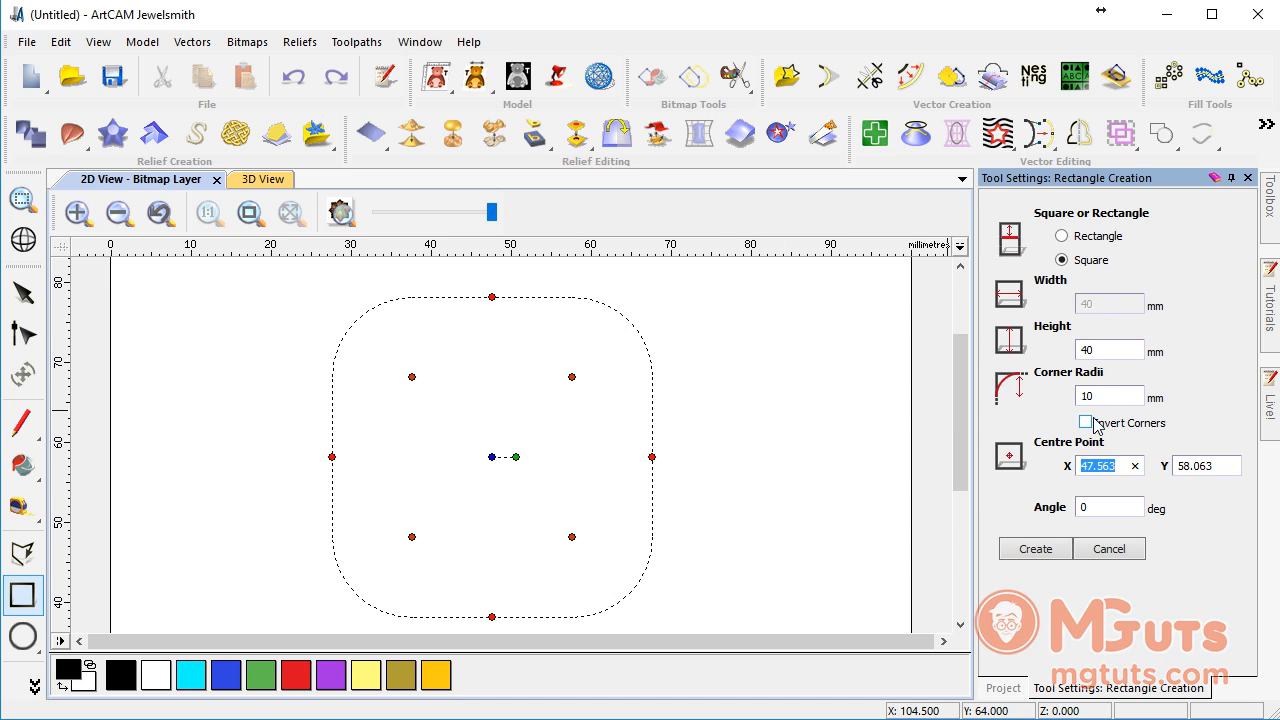
- Enable Invert Corners so the 10 mm corners curve inward
{"action": "left_click", "coordinate": [1086, 422]}
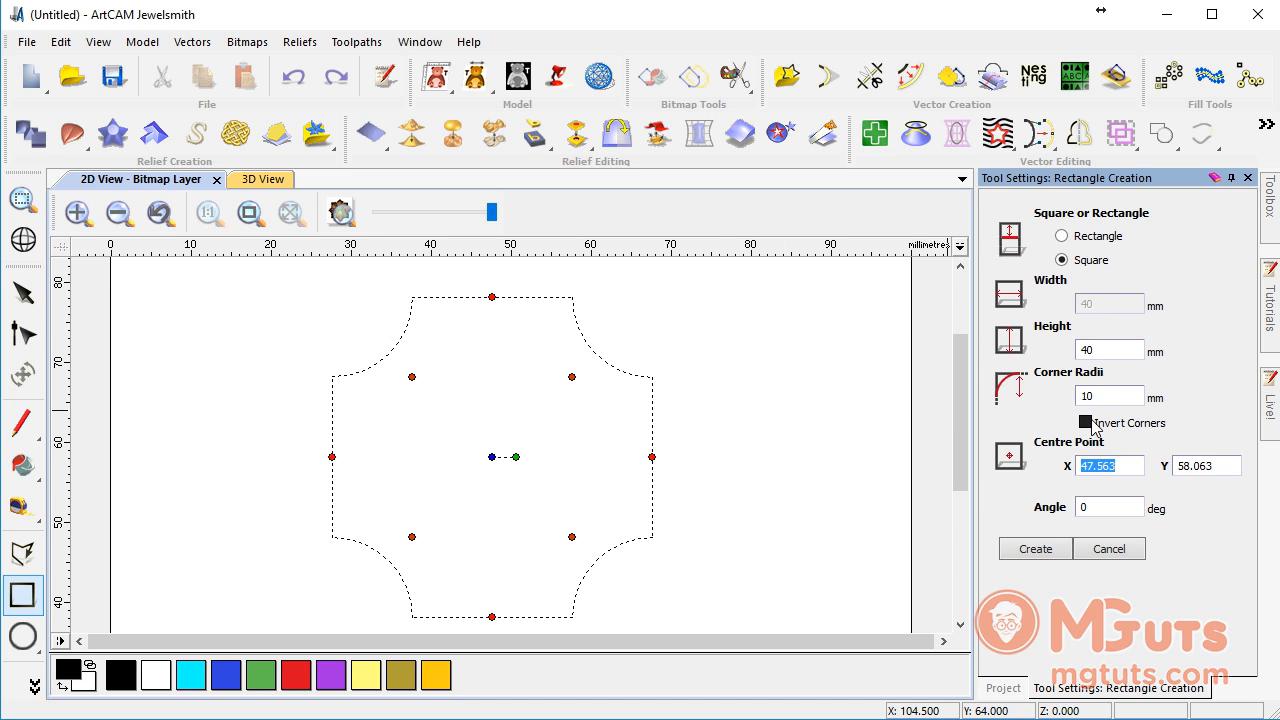
{"action": "left_click", "coordinate": [1086, 422]}
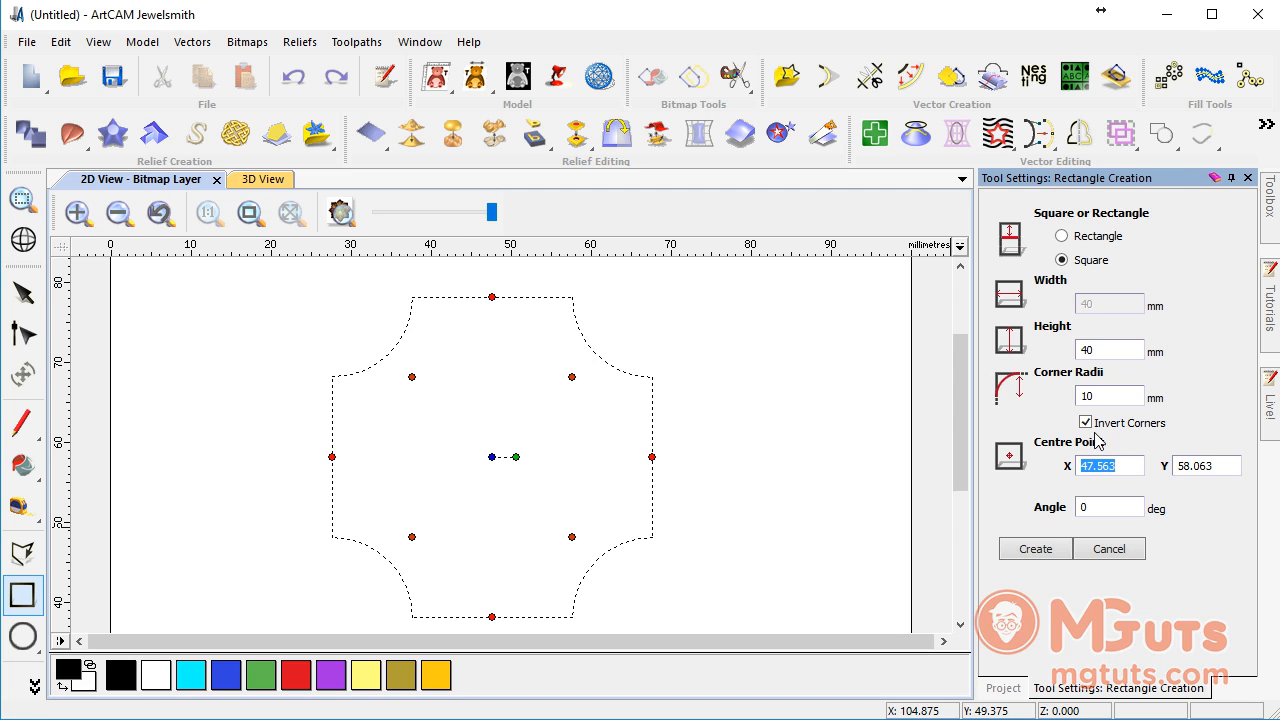
{"action": "mouse_move", "coordinate": [492, 476]}
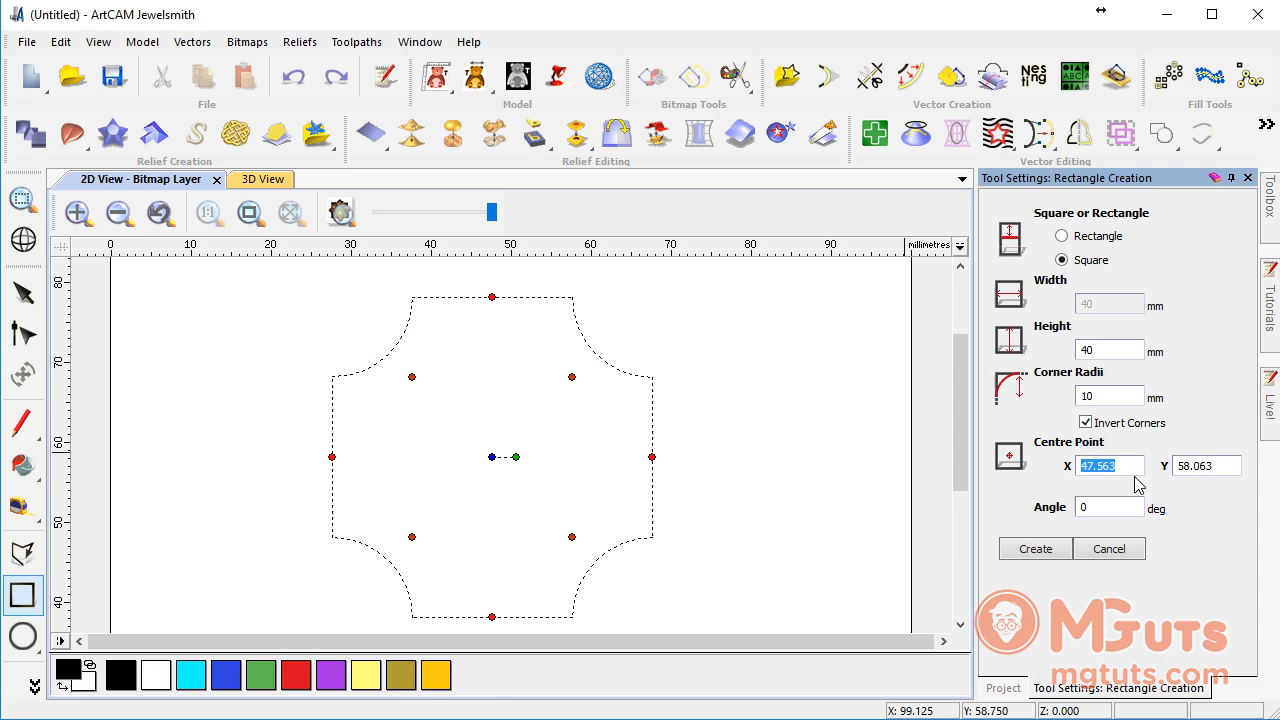
{"action": "mouse_move", "coordinate": [754, 408]}
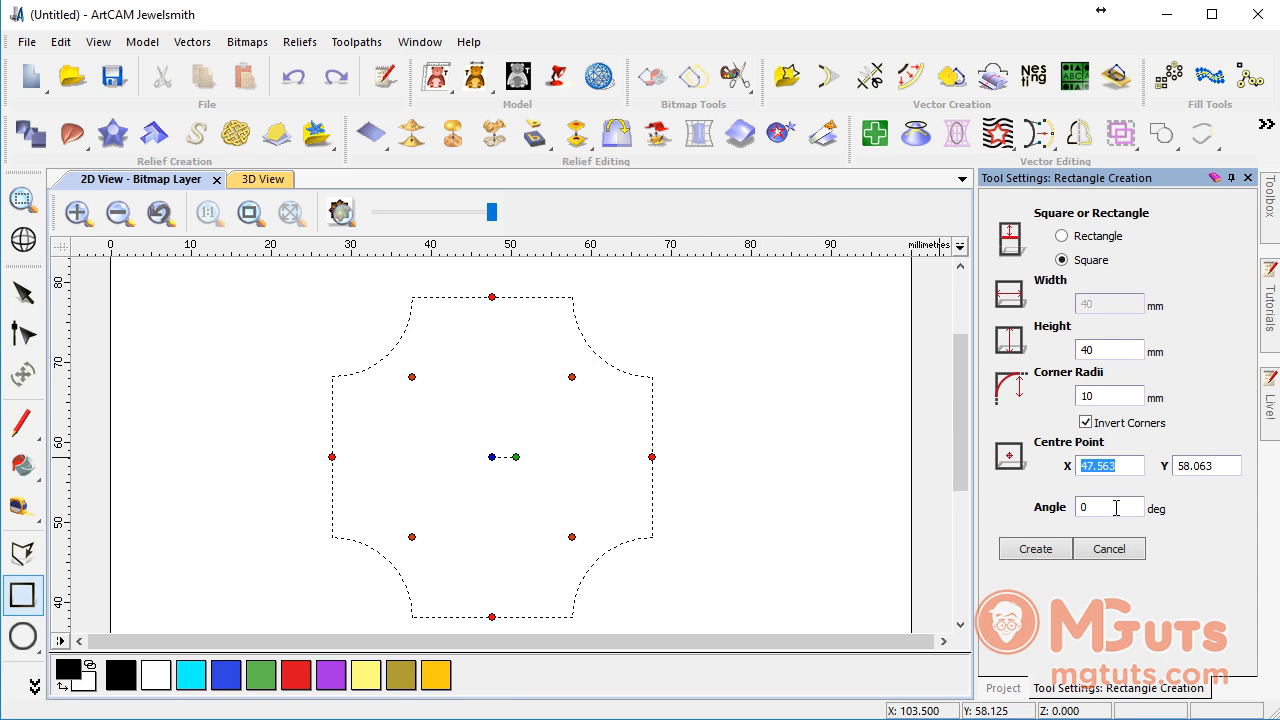
{"action": "left_click", "coordinate": [1100, 508]}
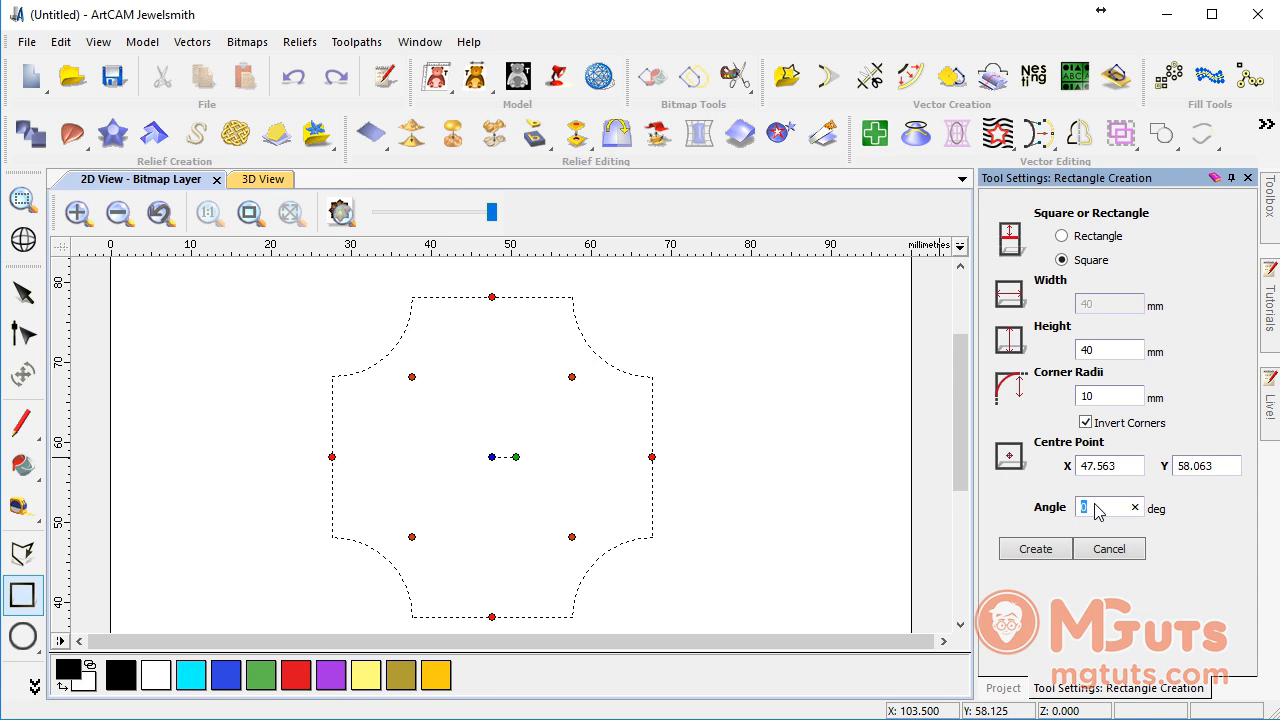
- Rotate the inverted-corner square preview by 45 degrees
{"action": "type", "text": "45"}
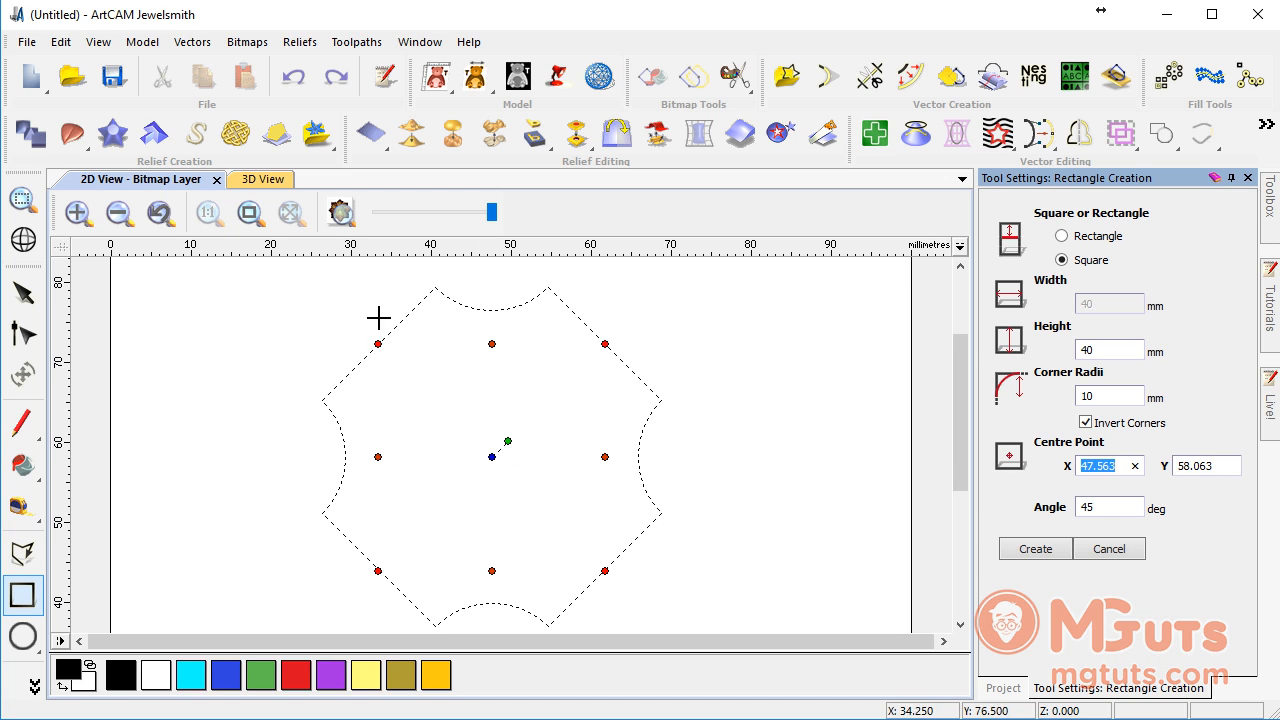
{"action": "mouse_move", "coordinate": [484, 368]}
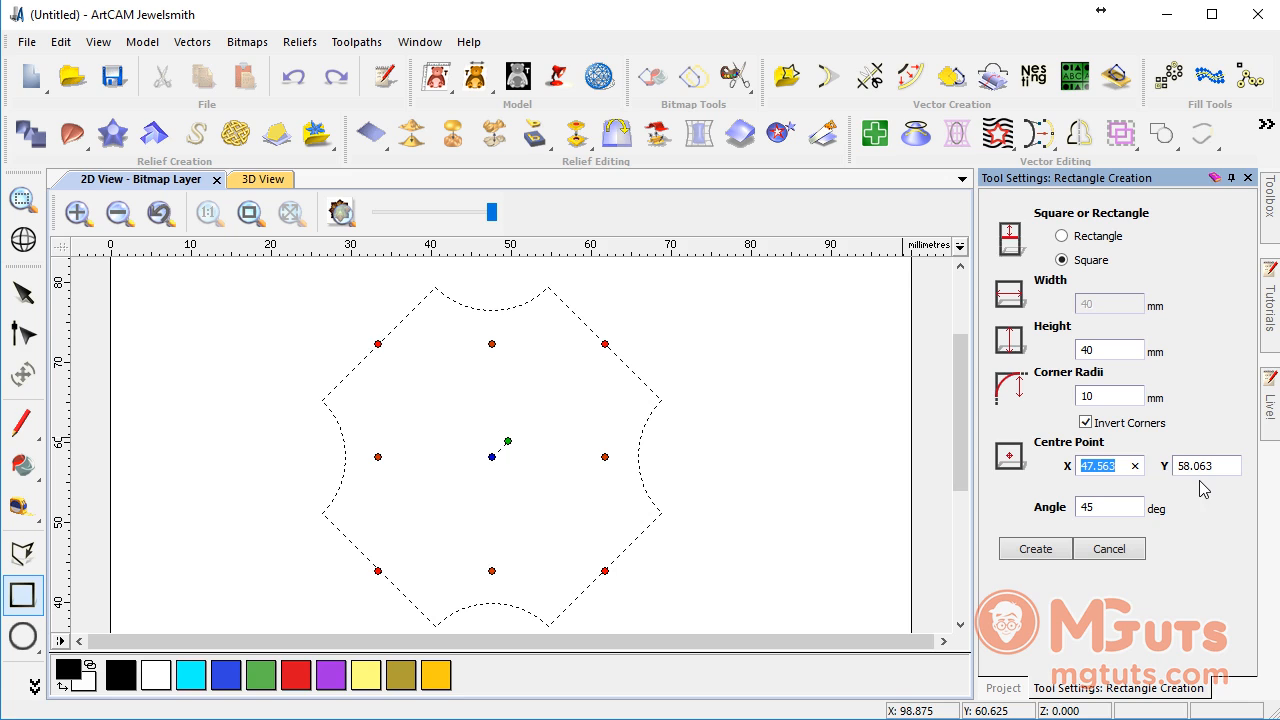
{"action": "mouse_move", "coordinate": [614, 448]}
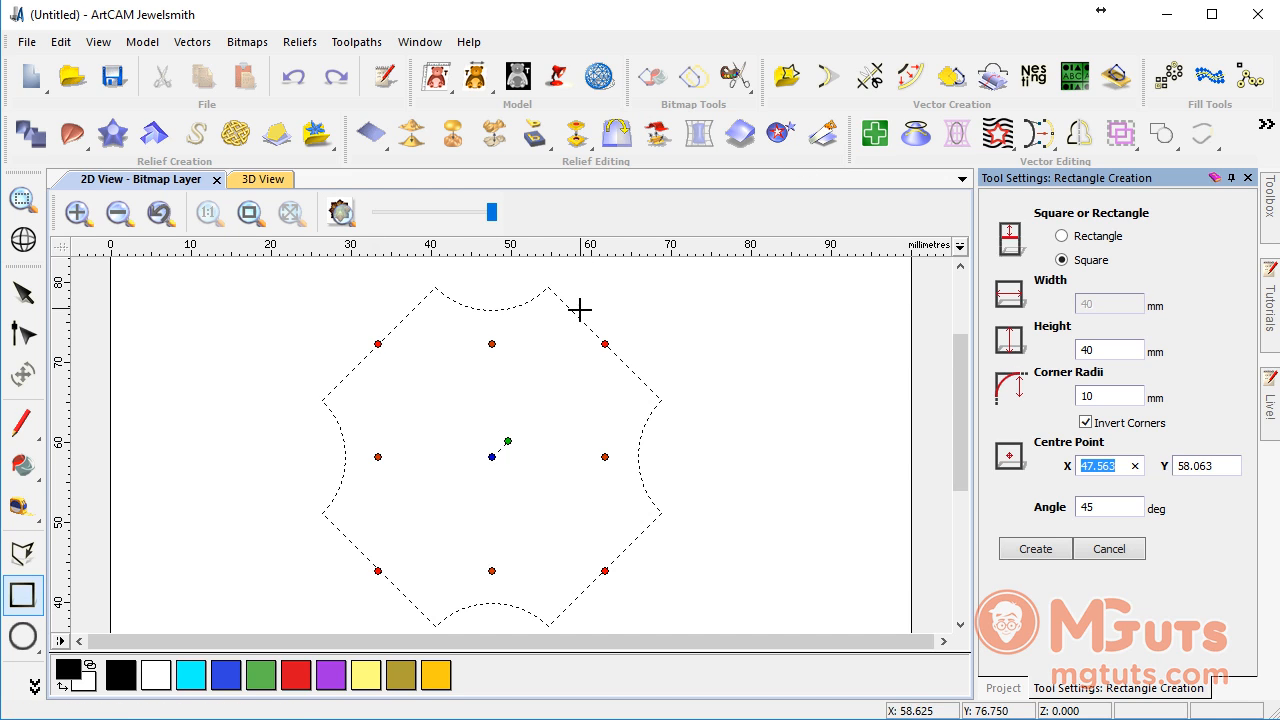
{"action": "mouse_move", "coordinate": [384, 326]}
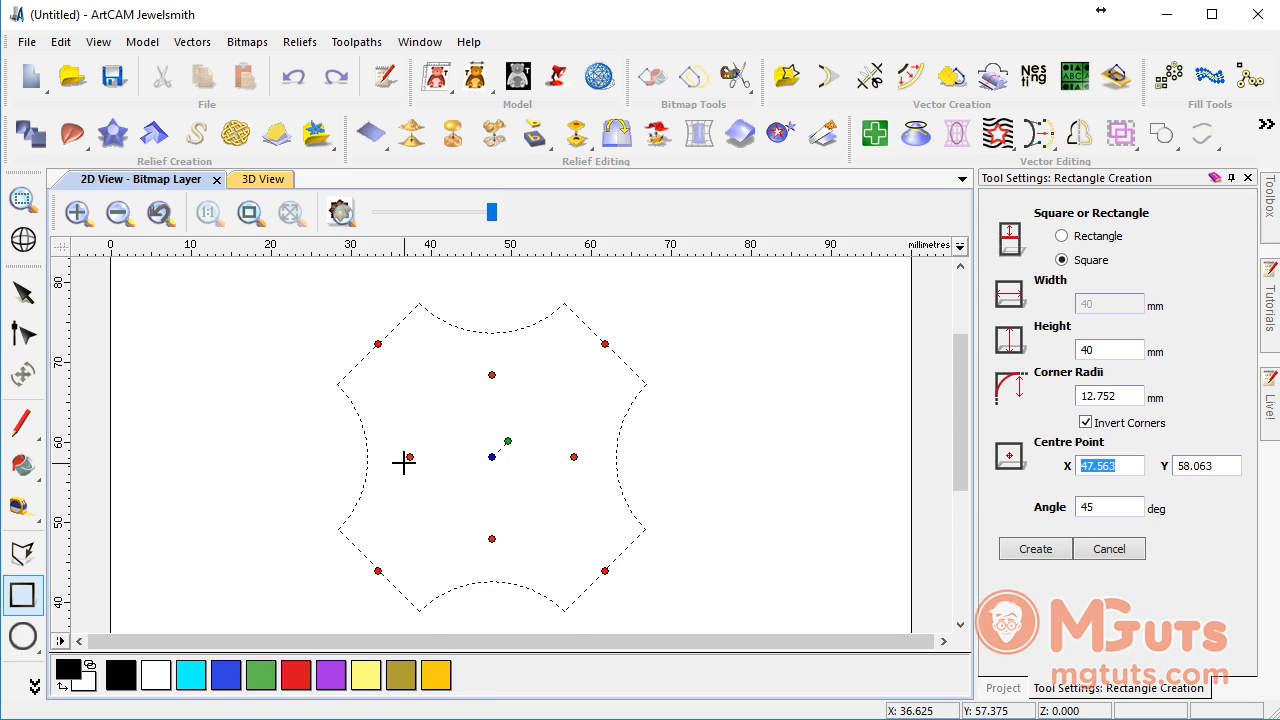
{"action": "mouse_move", "coordinate": [504, 472]}
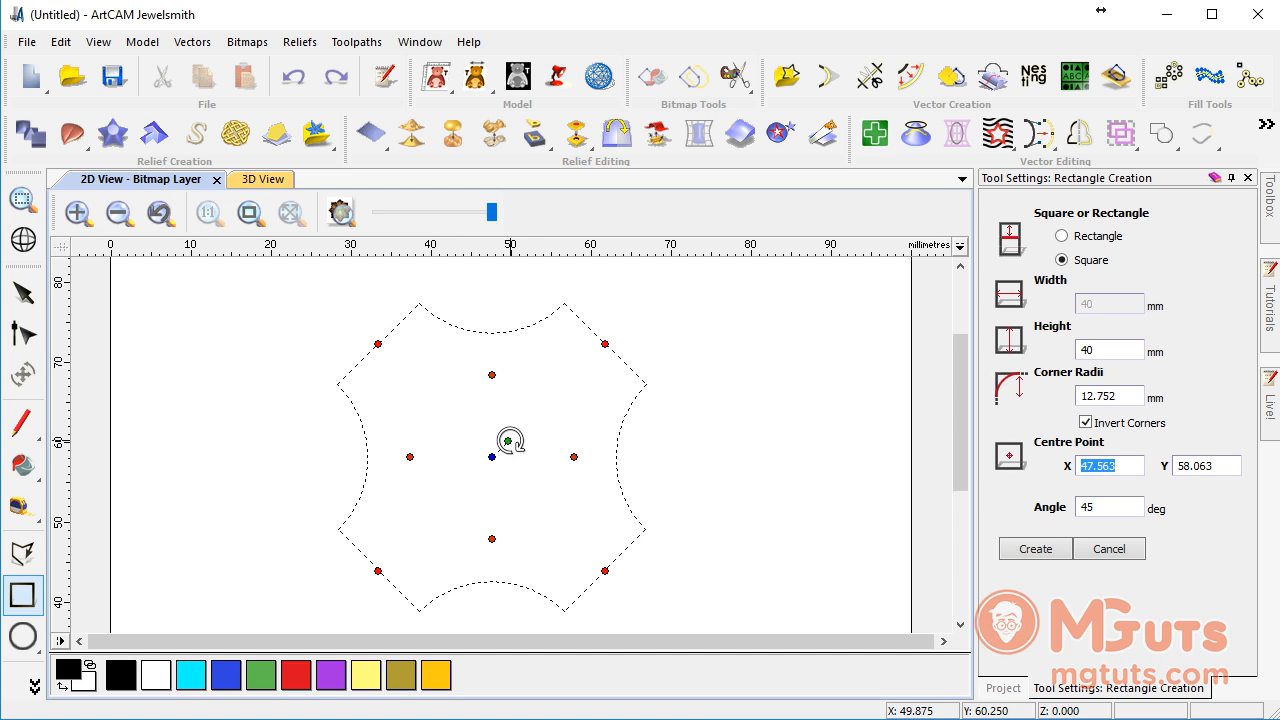
- Rotate the preview to about -155.7°, nudge its centre, and create the square vector
{"action": "left_click_drag", "start_coordinate": [524, 442], "coordinate": [490, 434]}
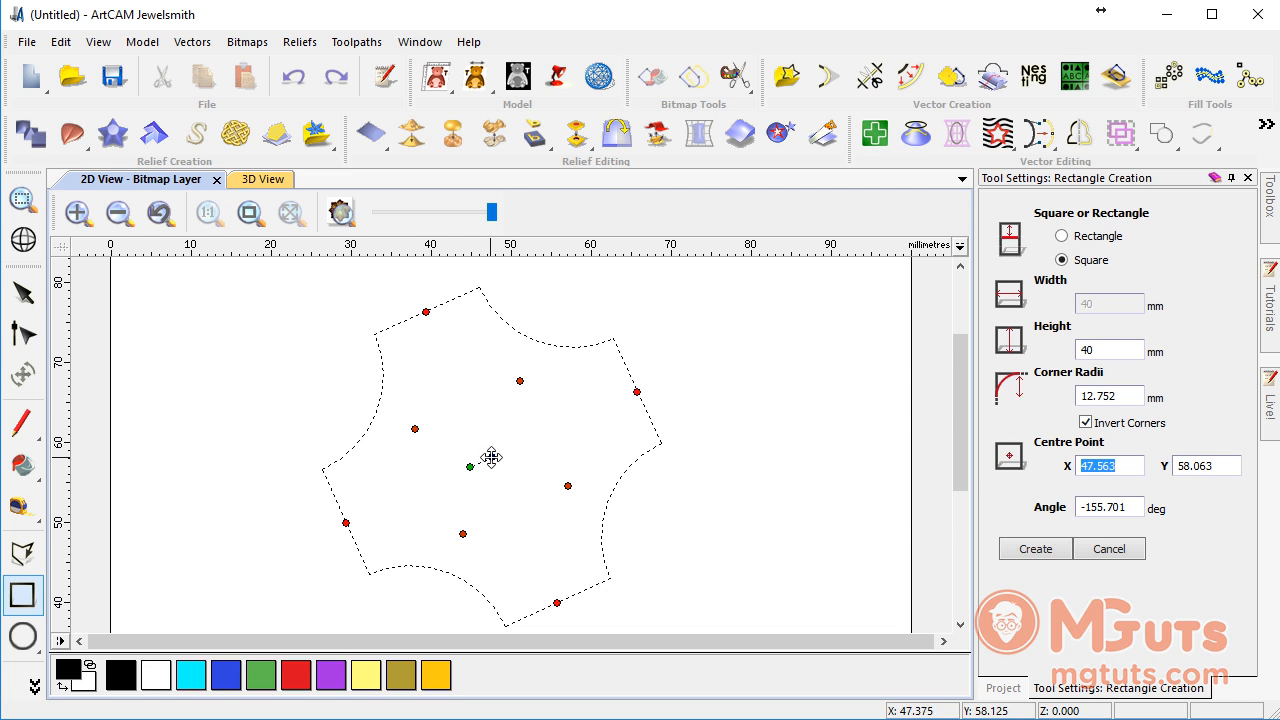
{"action": "left_click_drag", "start_coordinate": [492, 456], "coordinate": [528, 430]}
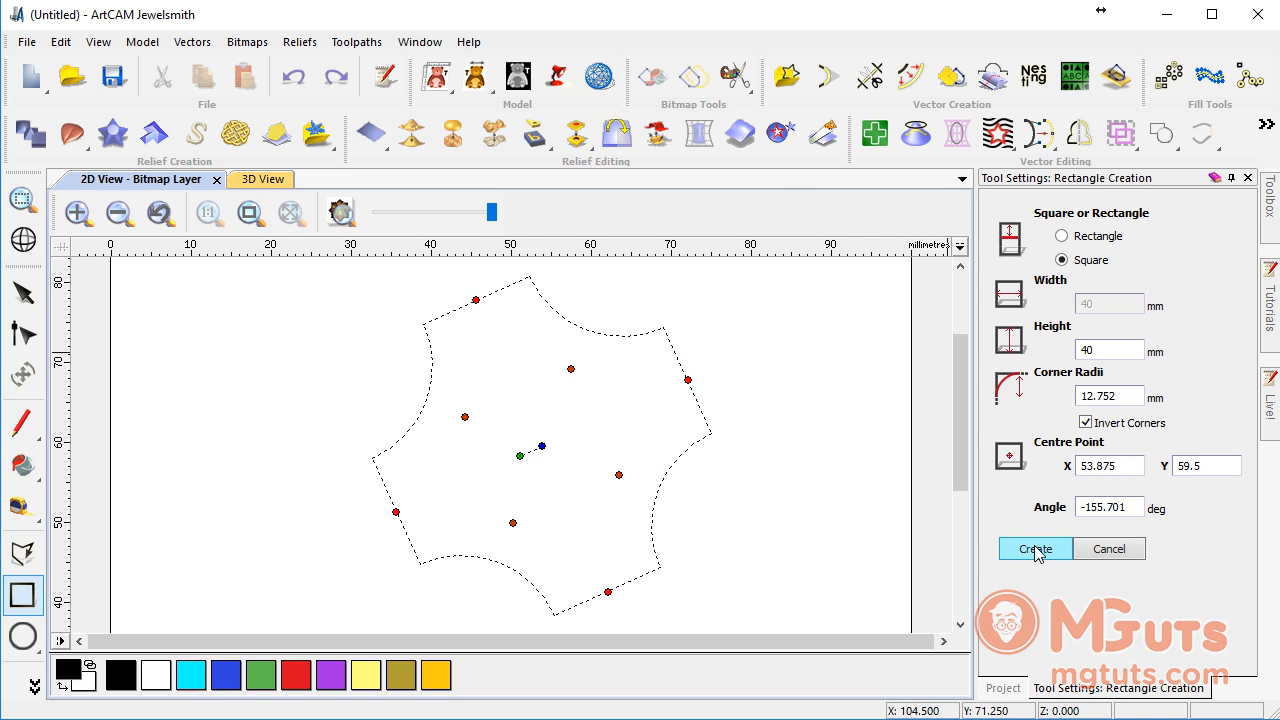
{"action": "left_click", "coordinate": [1036, 548]}
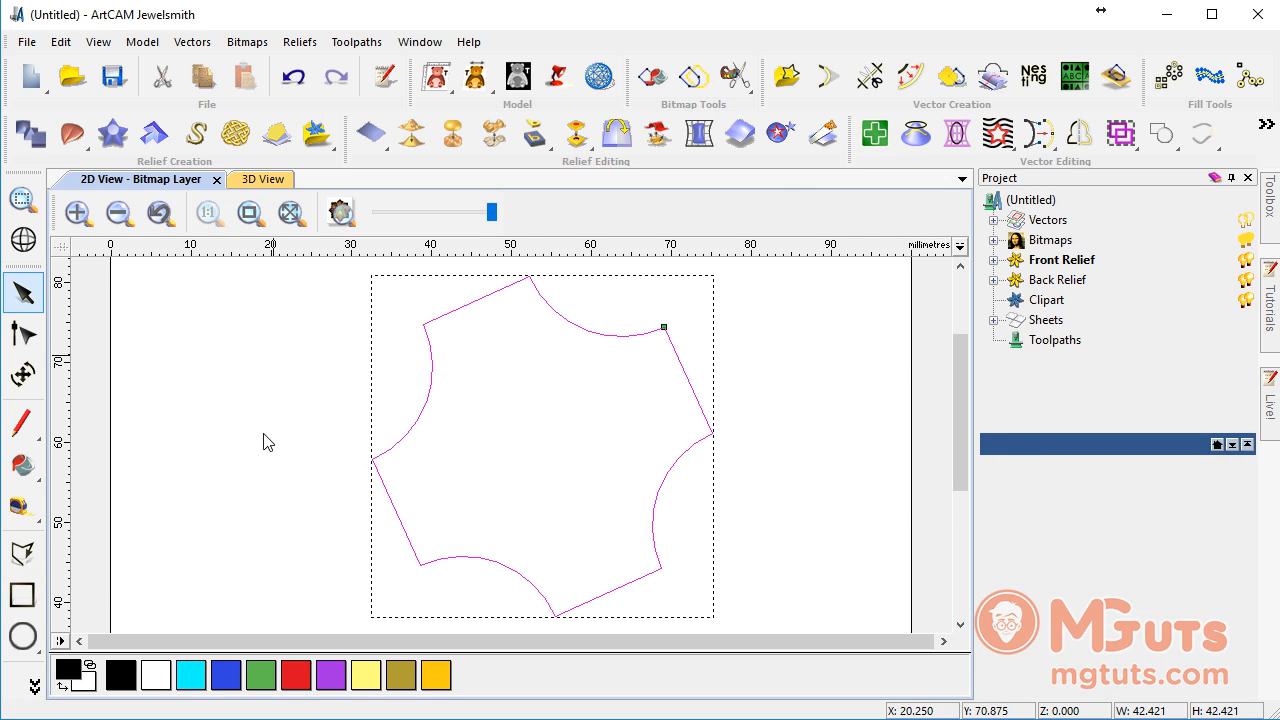
{"action": "mouse_move", "coordinate": [438, 412]}
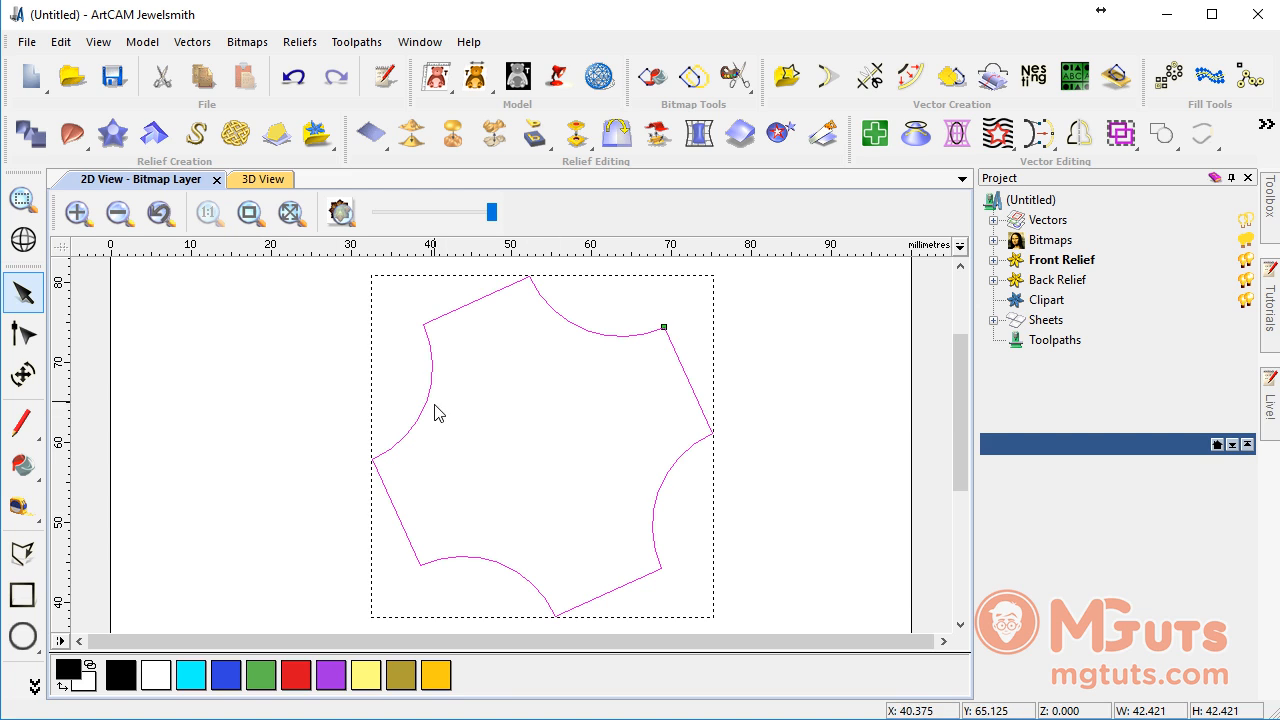
{"action": "mouse_move", "coordinate": [460, 552]}
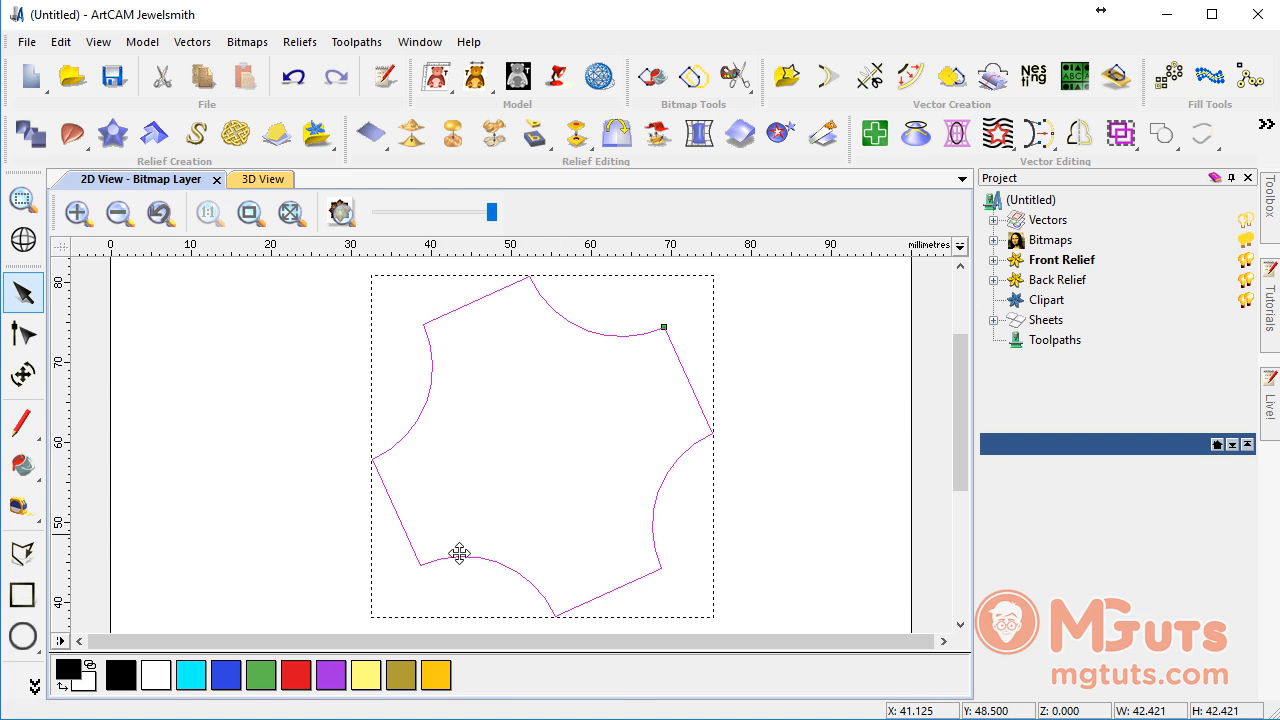
{"action": "mouse_move", "coordinate": [410, 280]}
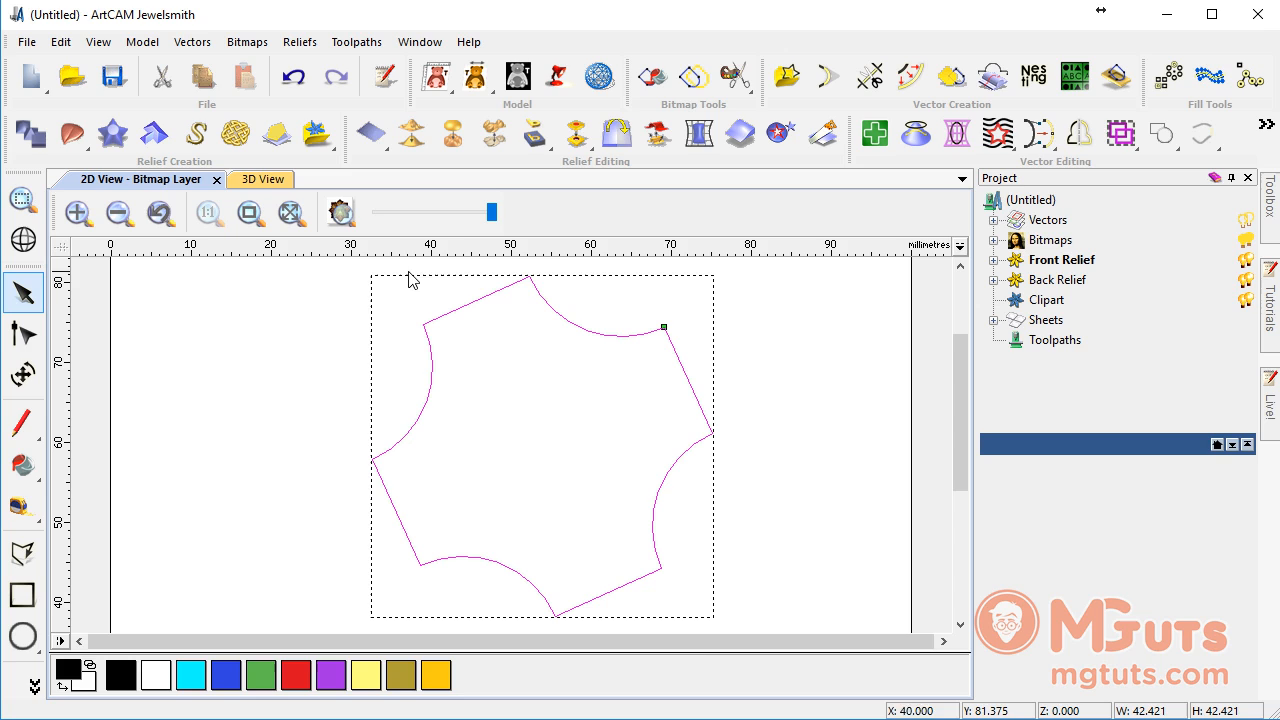
{"action": "mouse_move", "coordinate": [492, 392]}
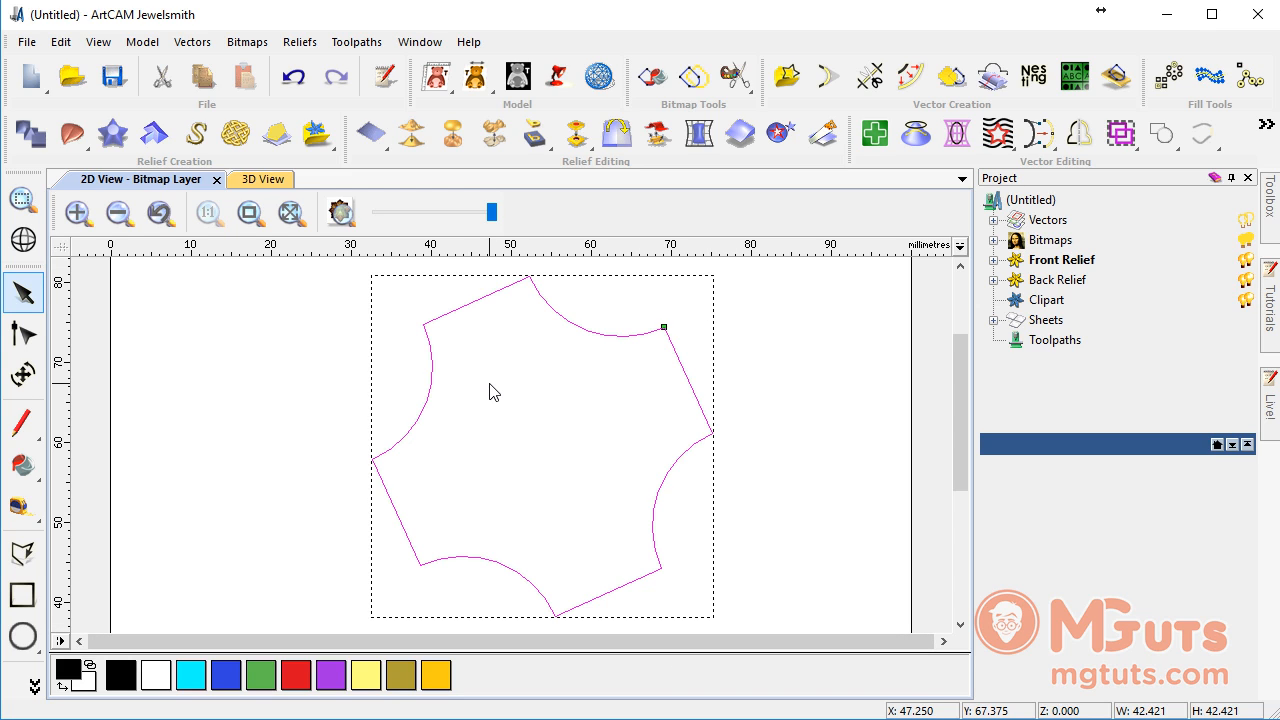